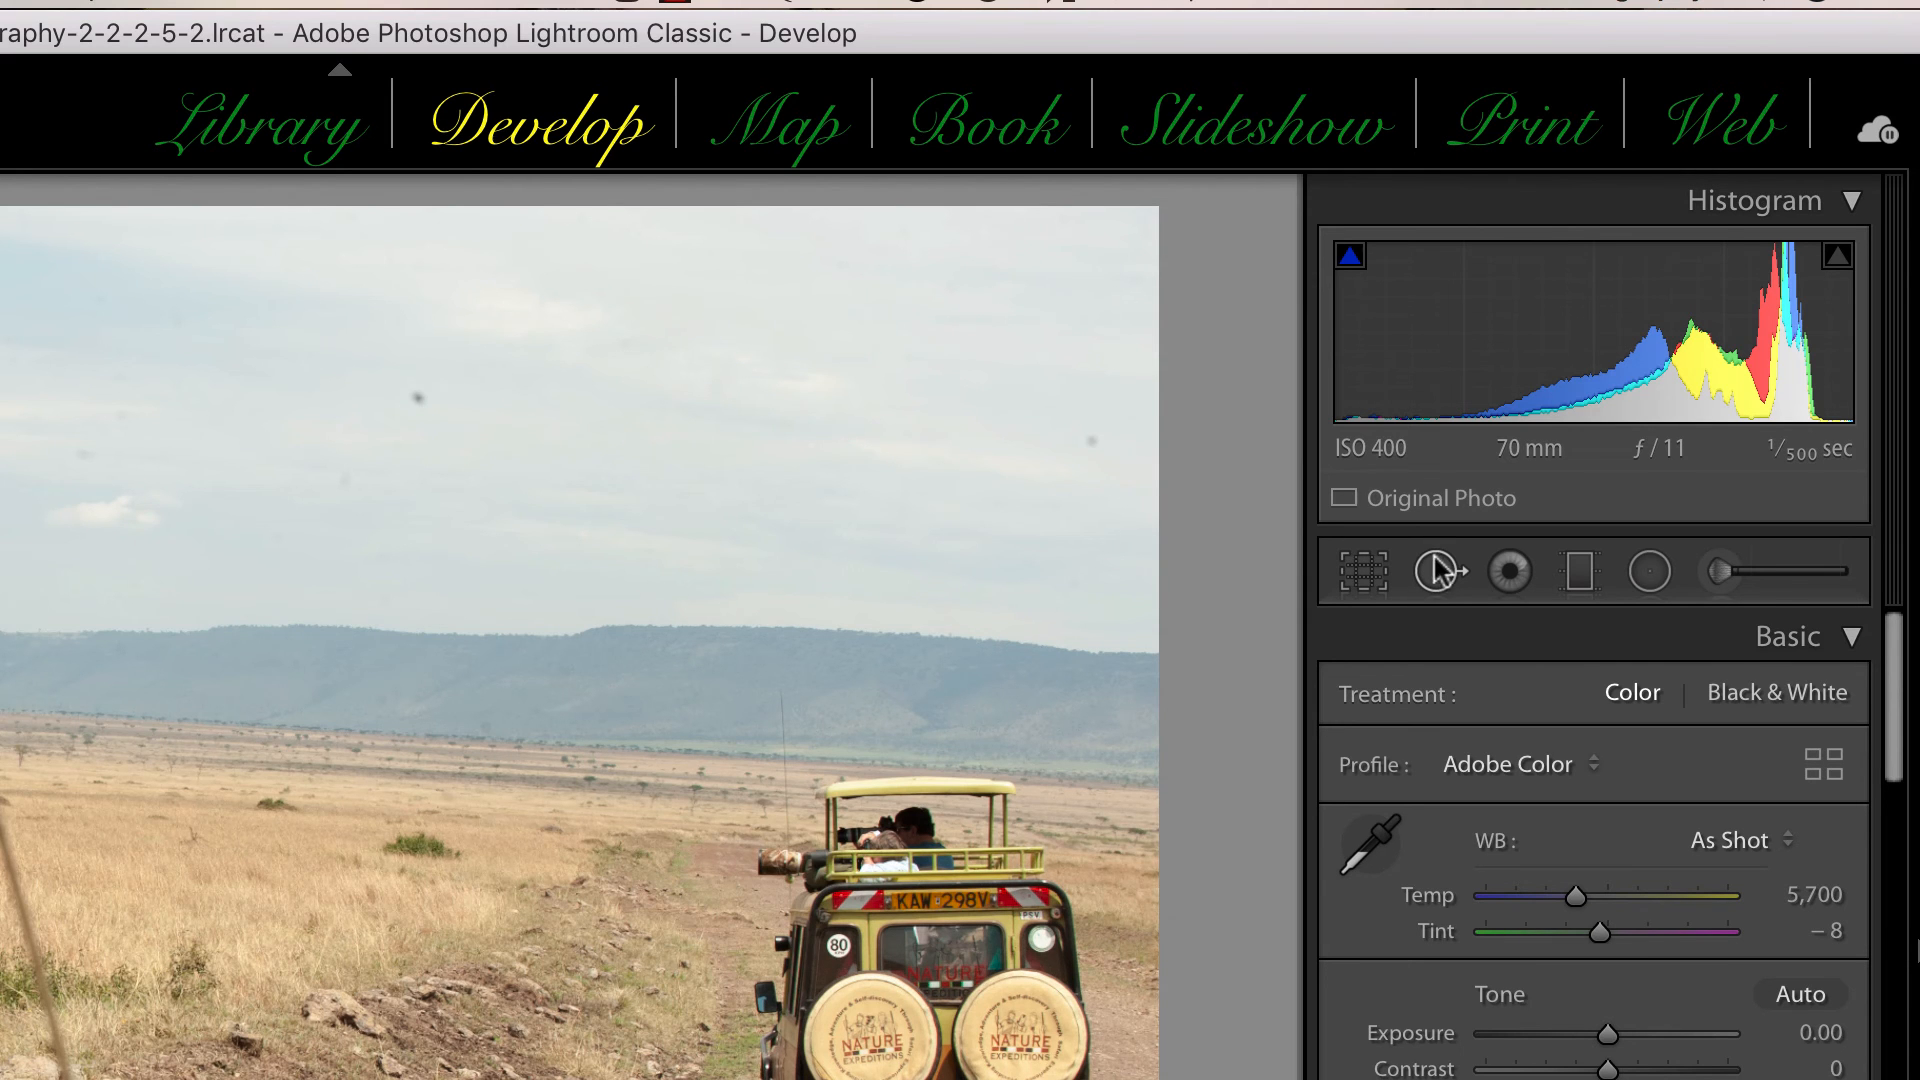
{"action": "mouse_move", "coordinate": [1440, 571]}
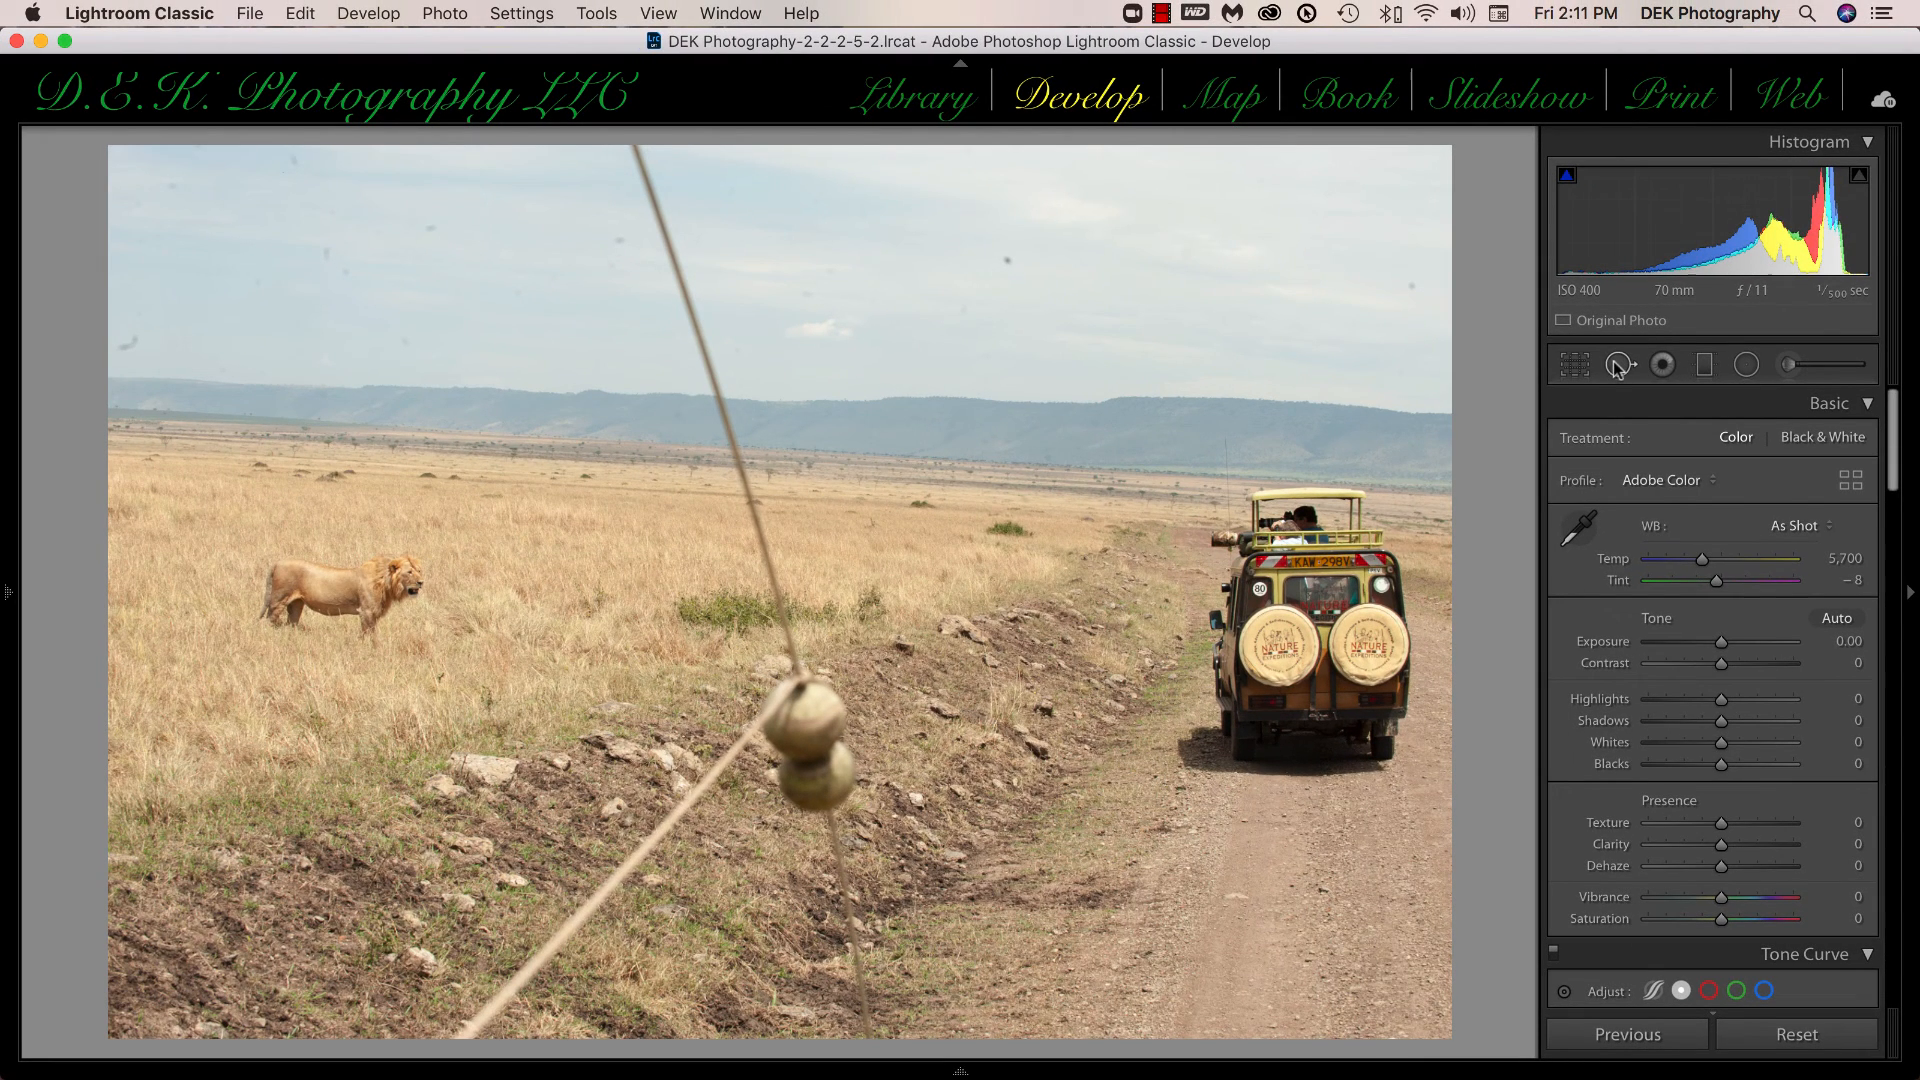
Open the Spot Removal tool with Q, keeping Heal mode at brush size 77.
{"action": "key", "text": "q"}
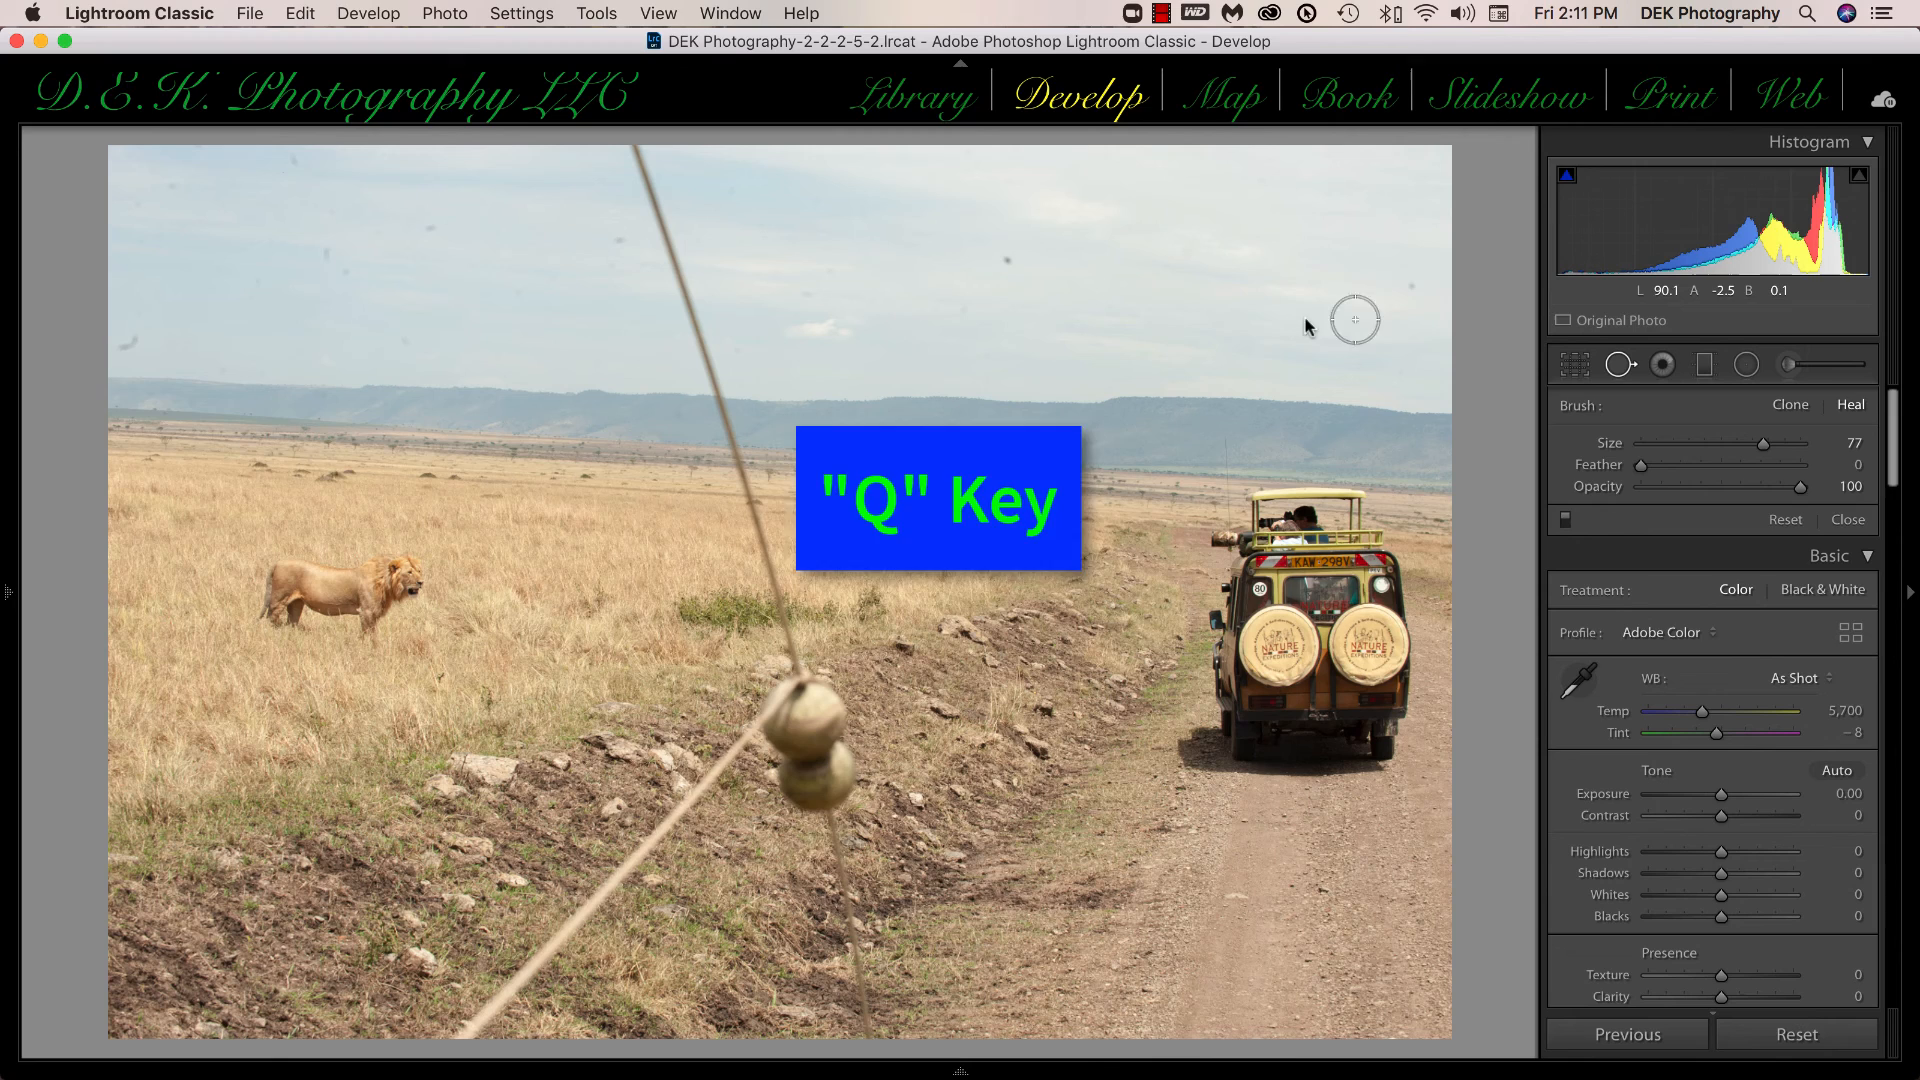
{"action": "key", "text": "q"}
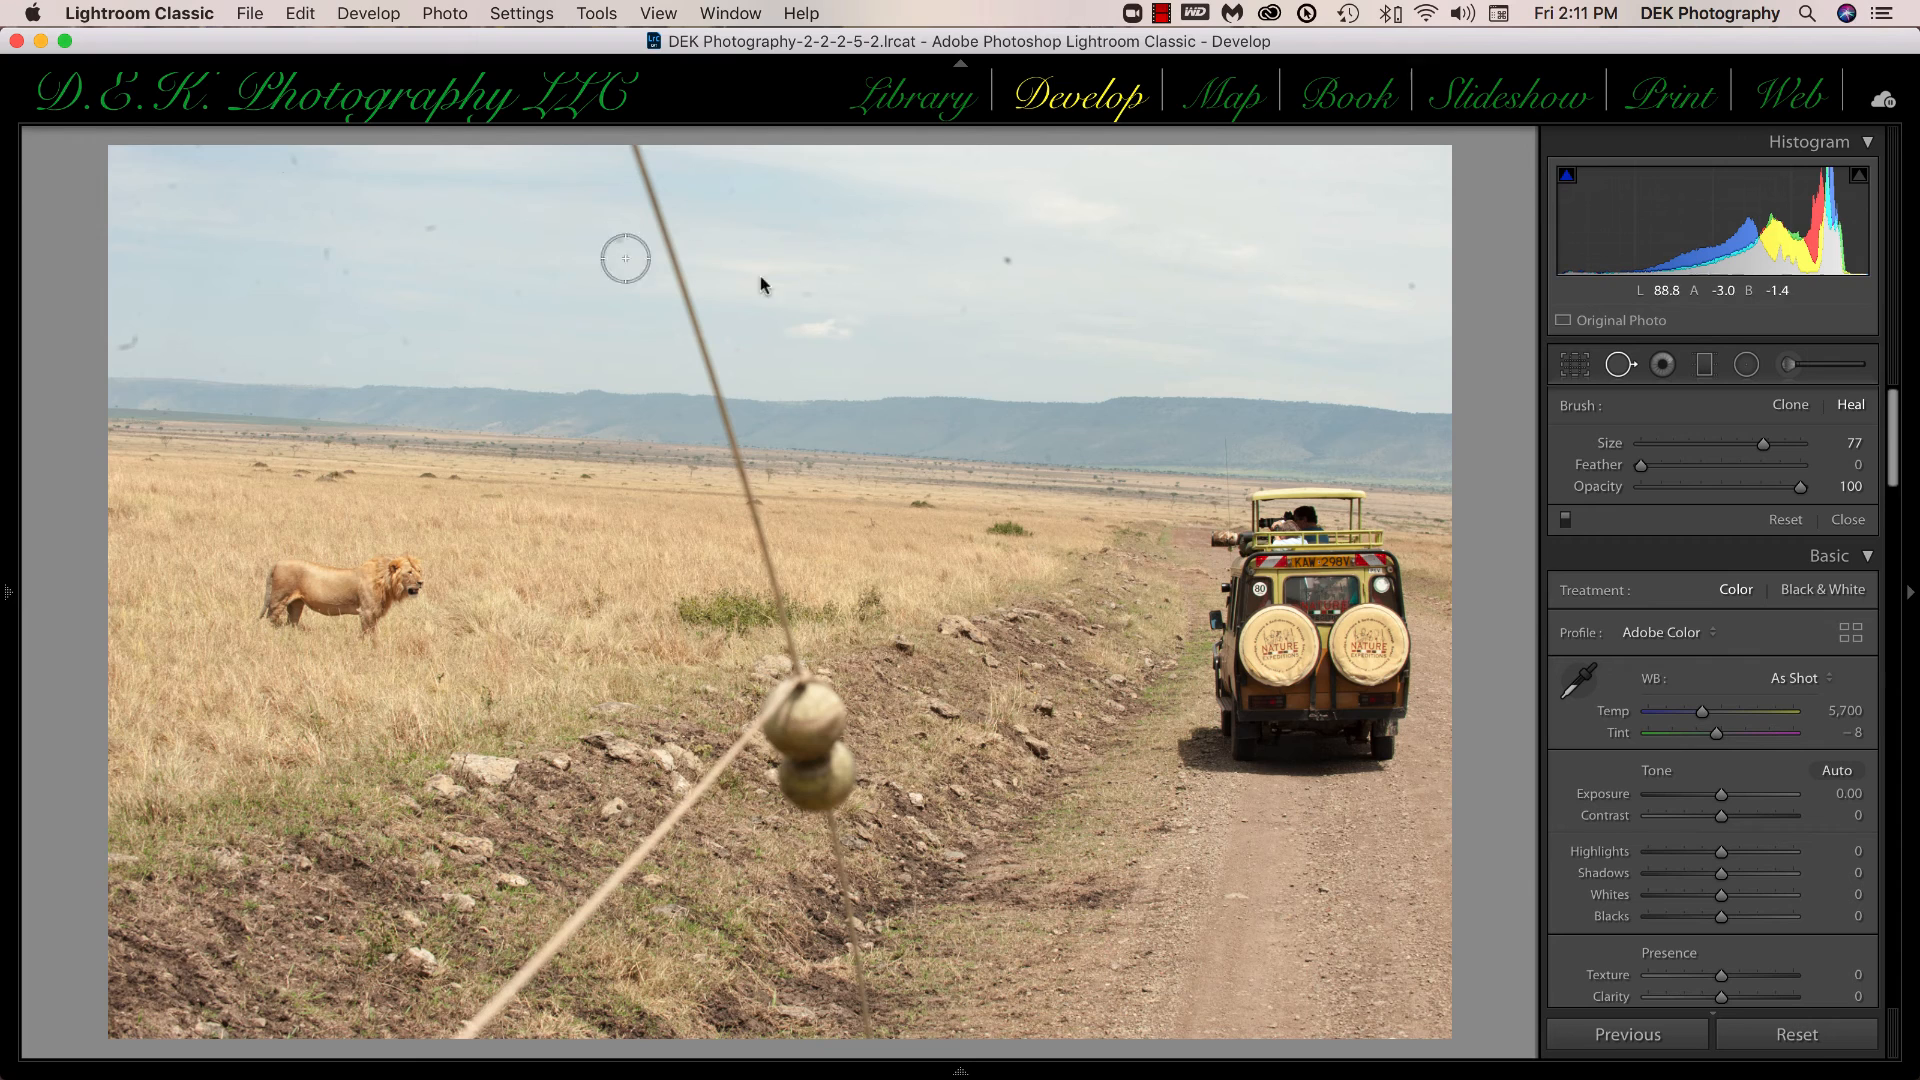
{"action": "mouse_move", "coordinate": [1375, 304]}
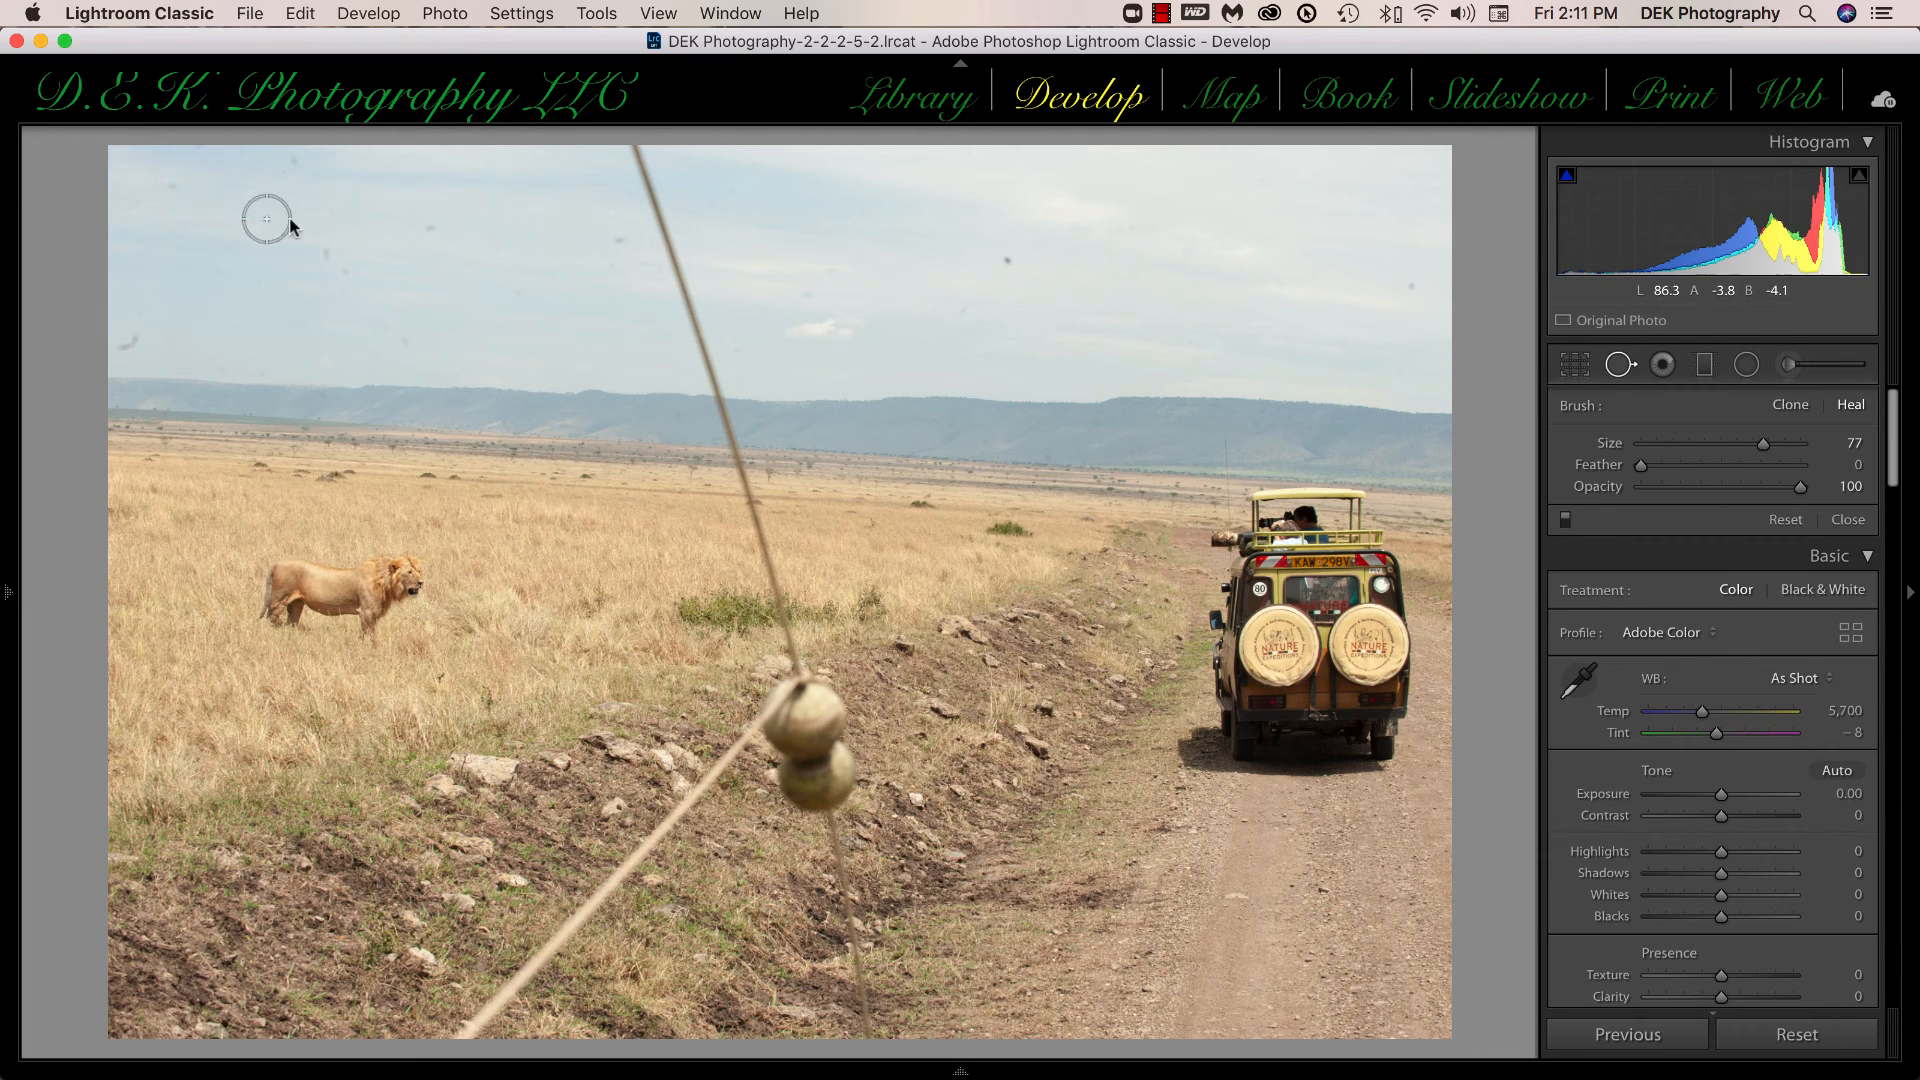
{"action": "mouse_move", "coordinate": [950, 328]}
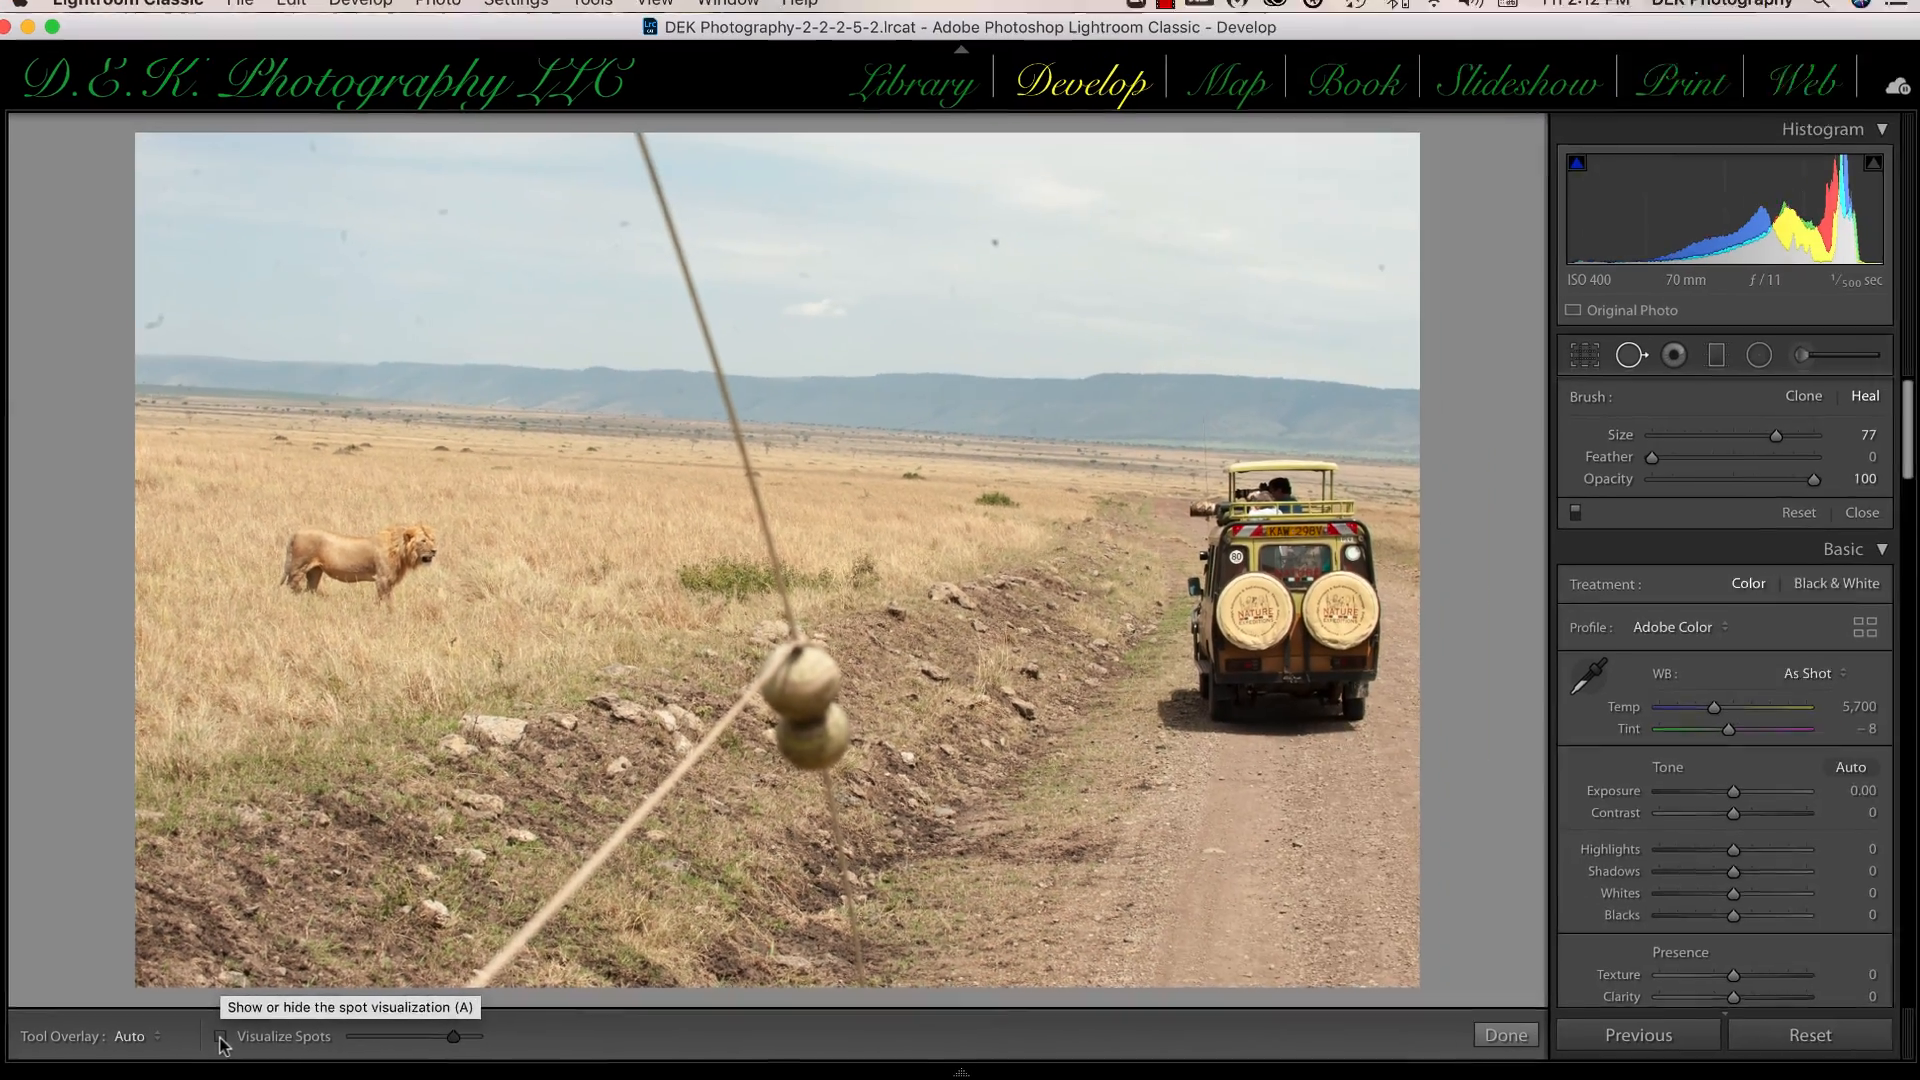
Toggle Visualize Spots on, off and on again to reveal the sky's dust specks.
{"action": "left_click", "coordinate": [220, 1036]}
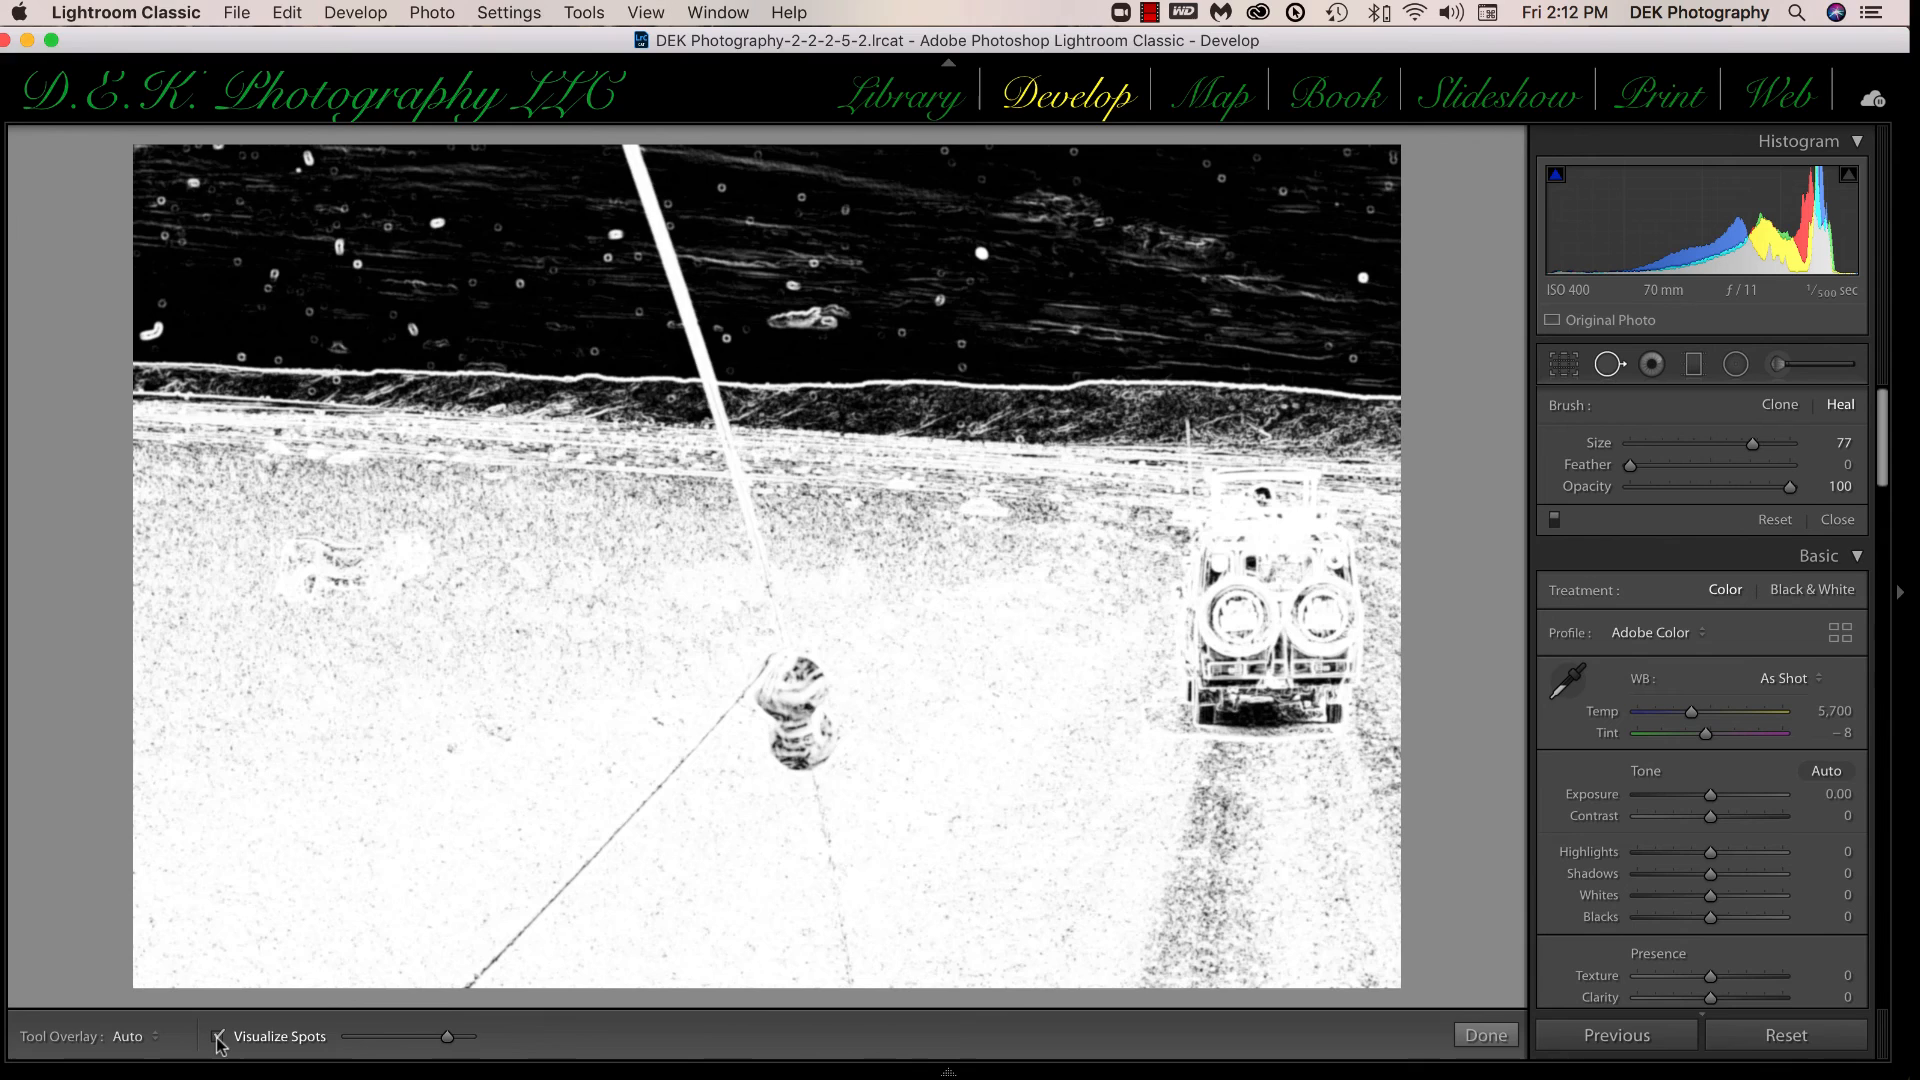
{"action": "left_click", "coordinate": [218, 1036]}
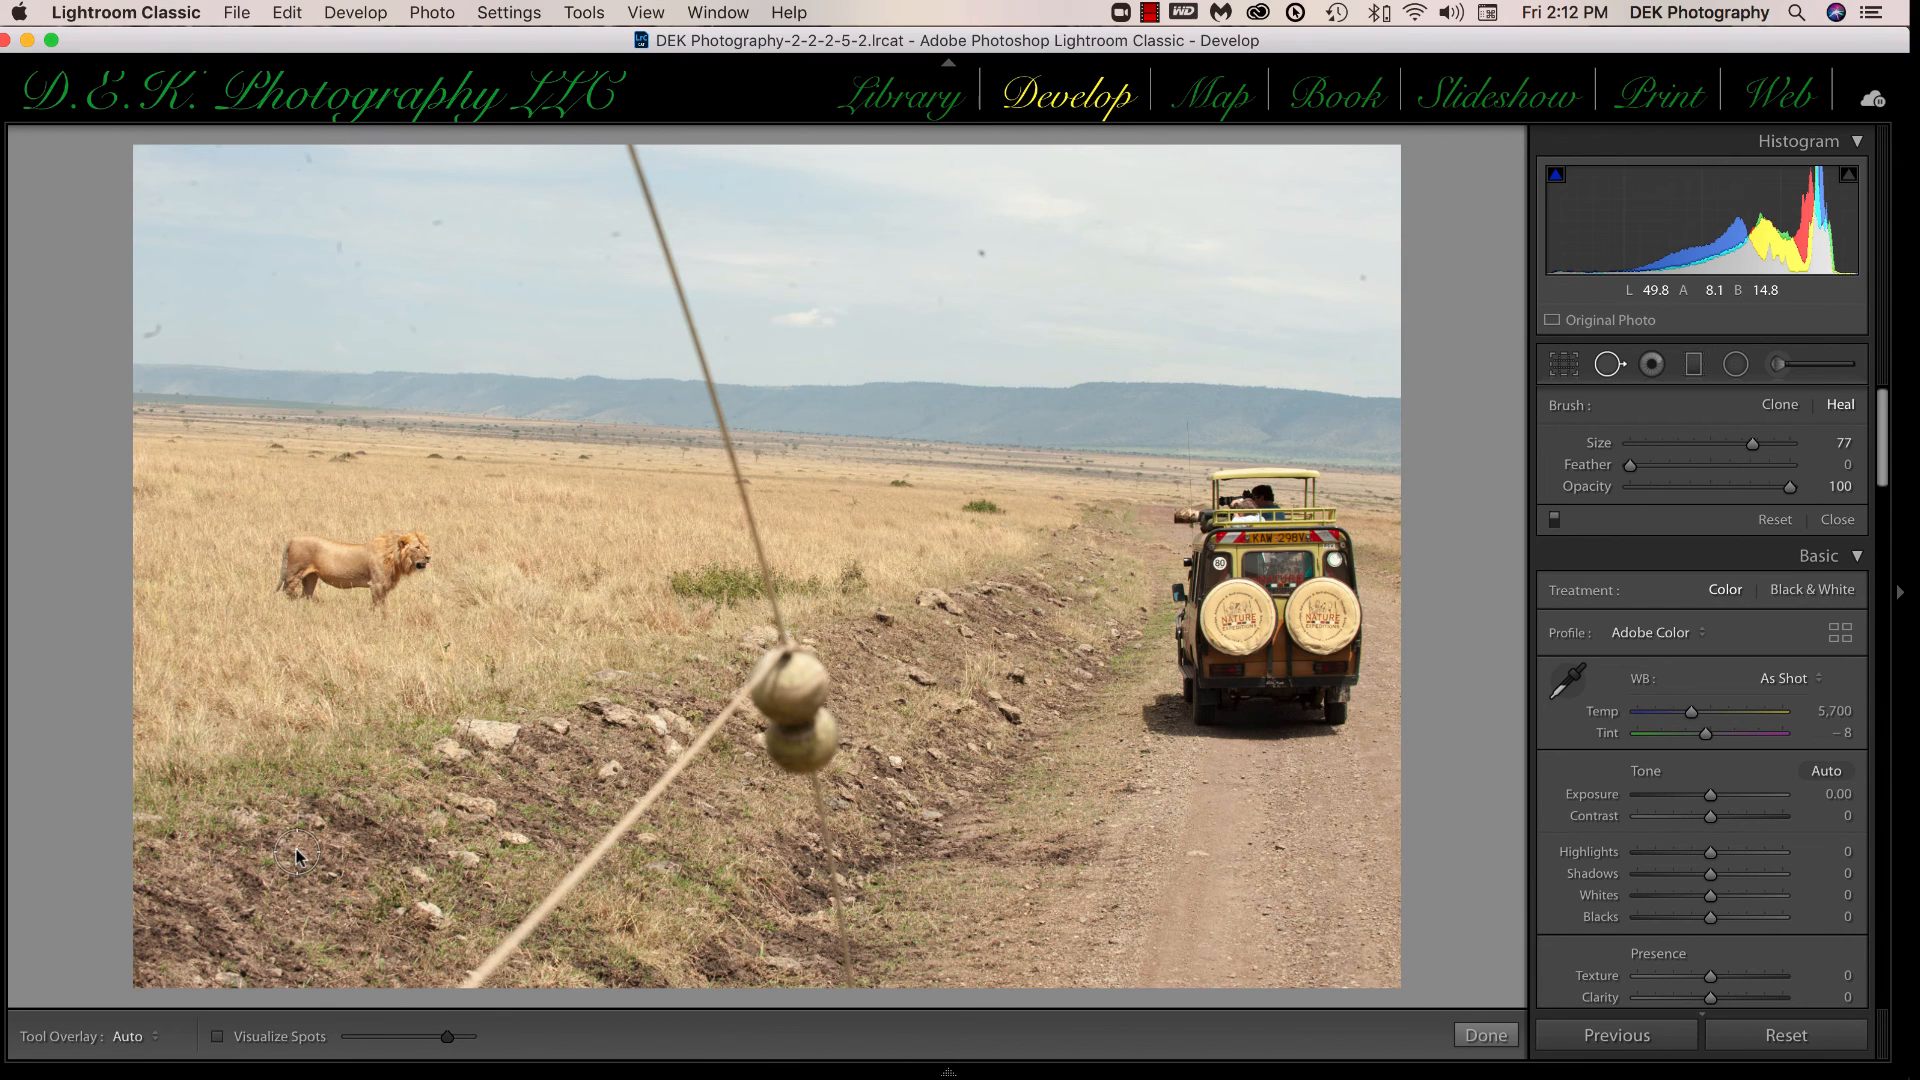
{"action": "mouse_move", "coordinate": [867, 504]}
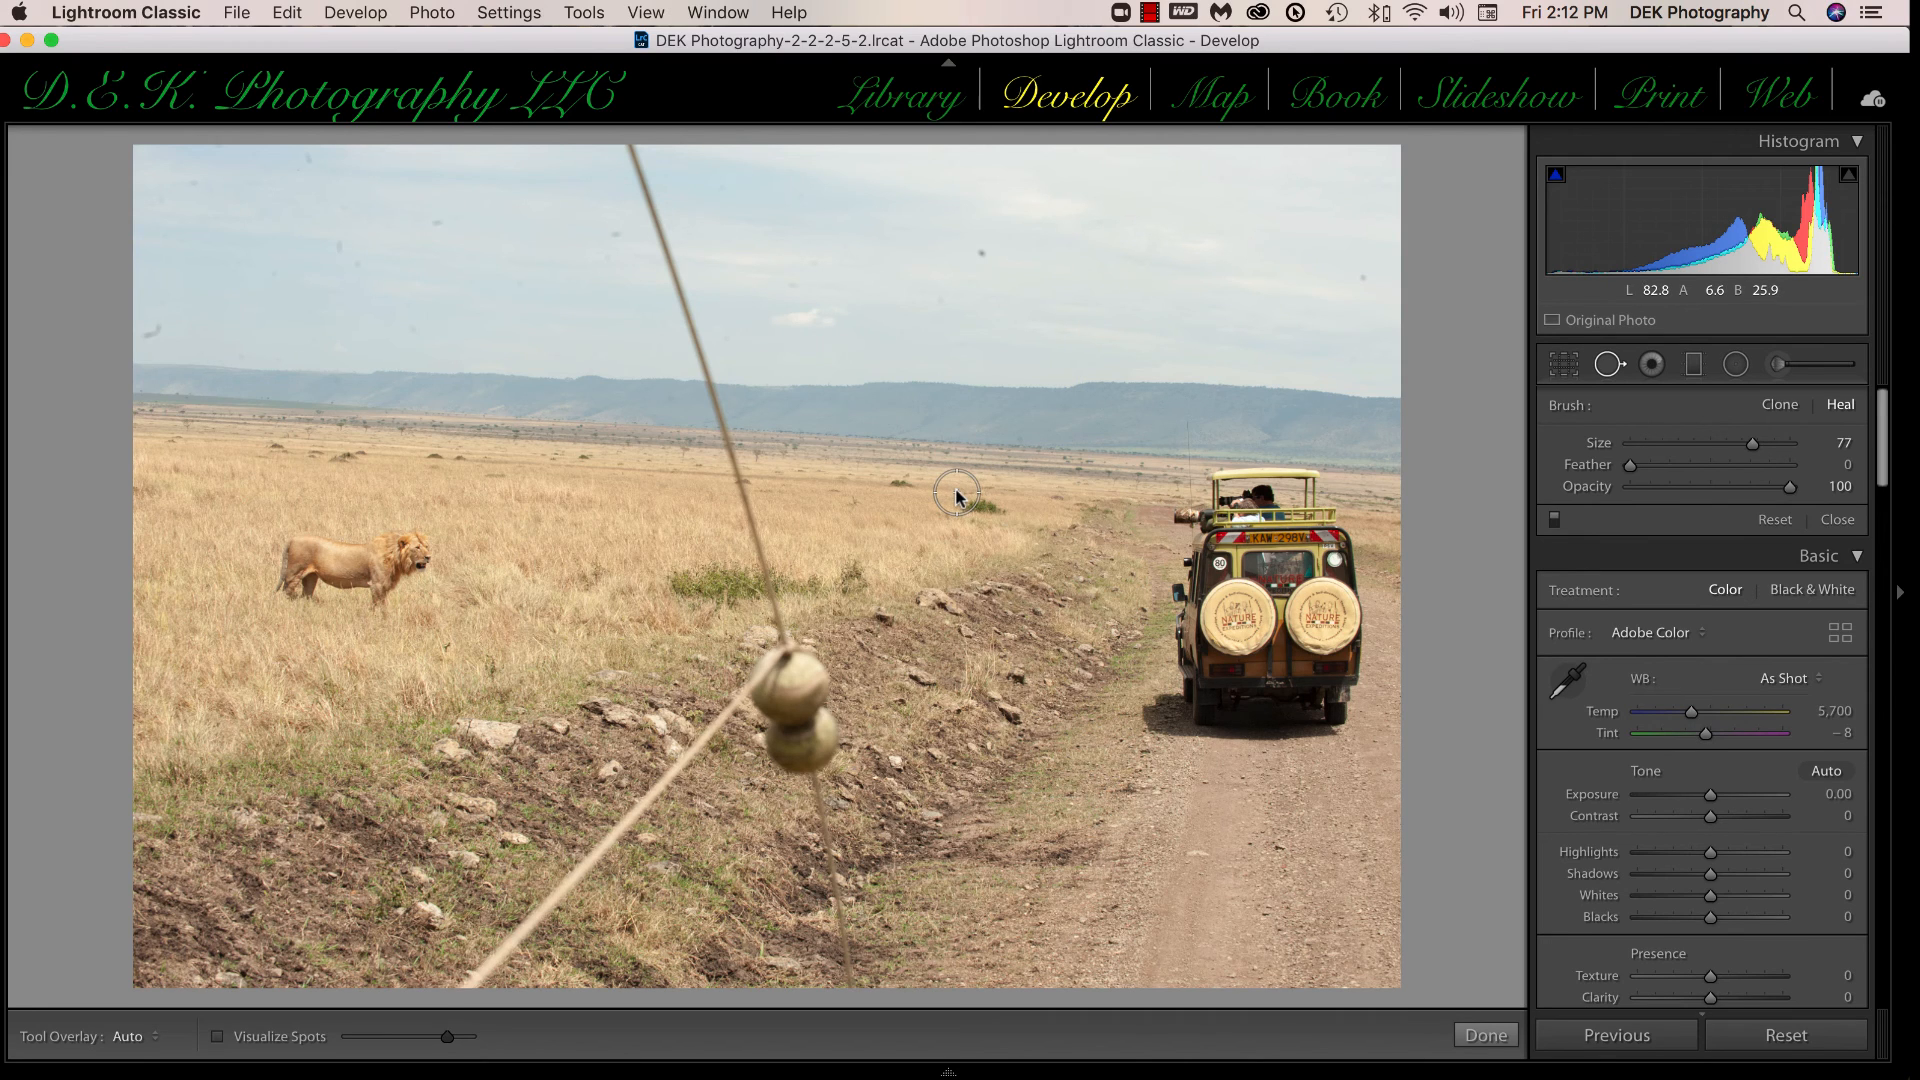
{"action": "left_click", "coordinate": [218, 1036]}
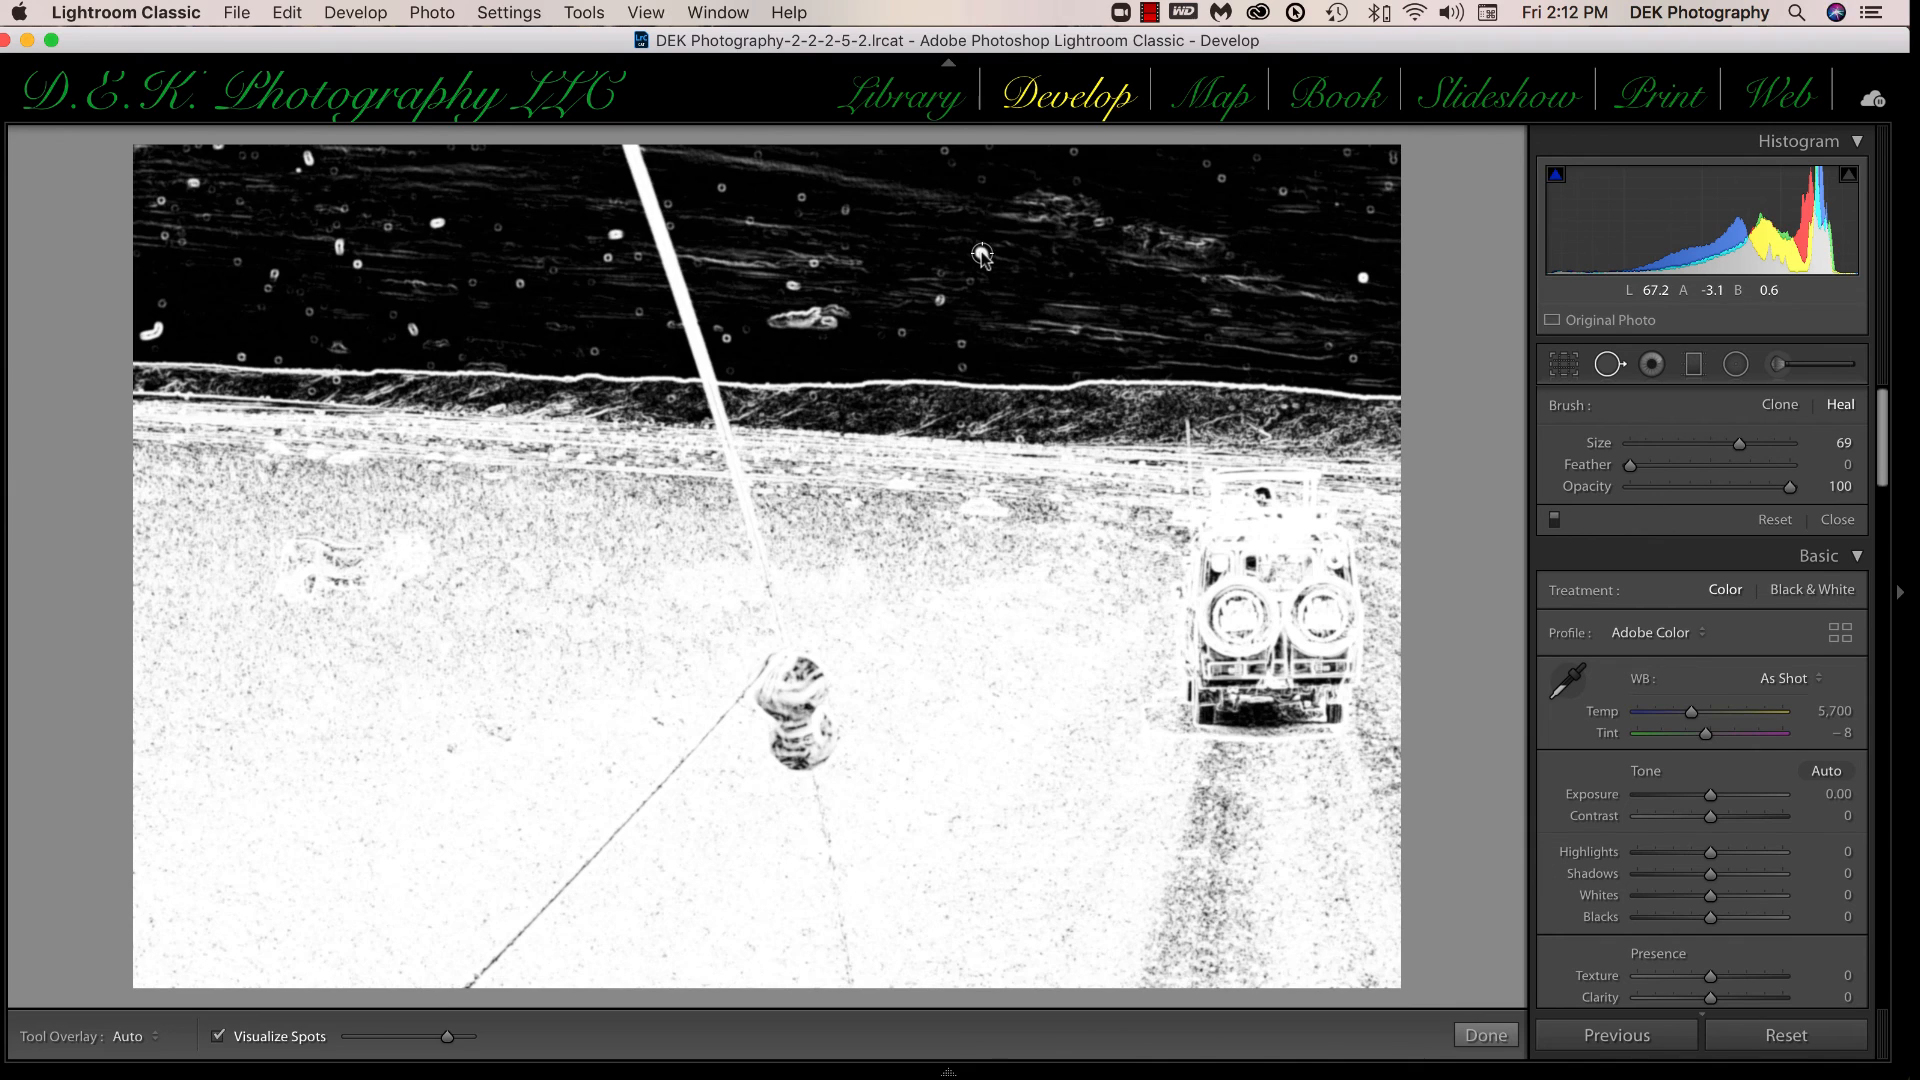
Heal the white dust specks in the visualized sky, then turn Visualize Spots off.
{"action": "left_click", "coordinate": [959, 253]}
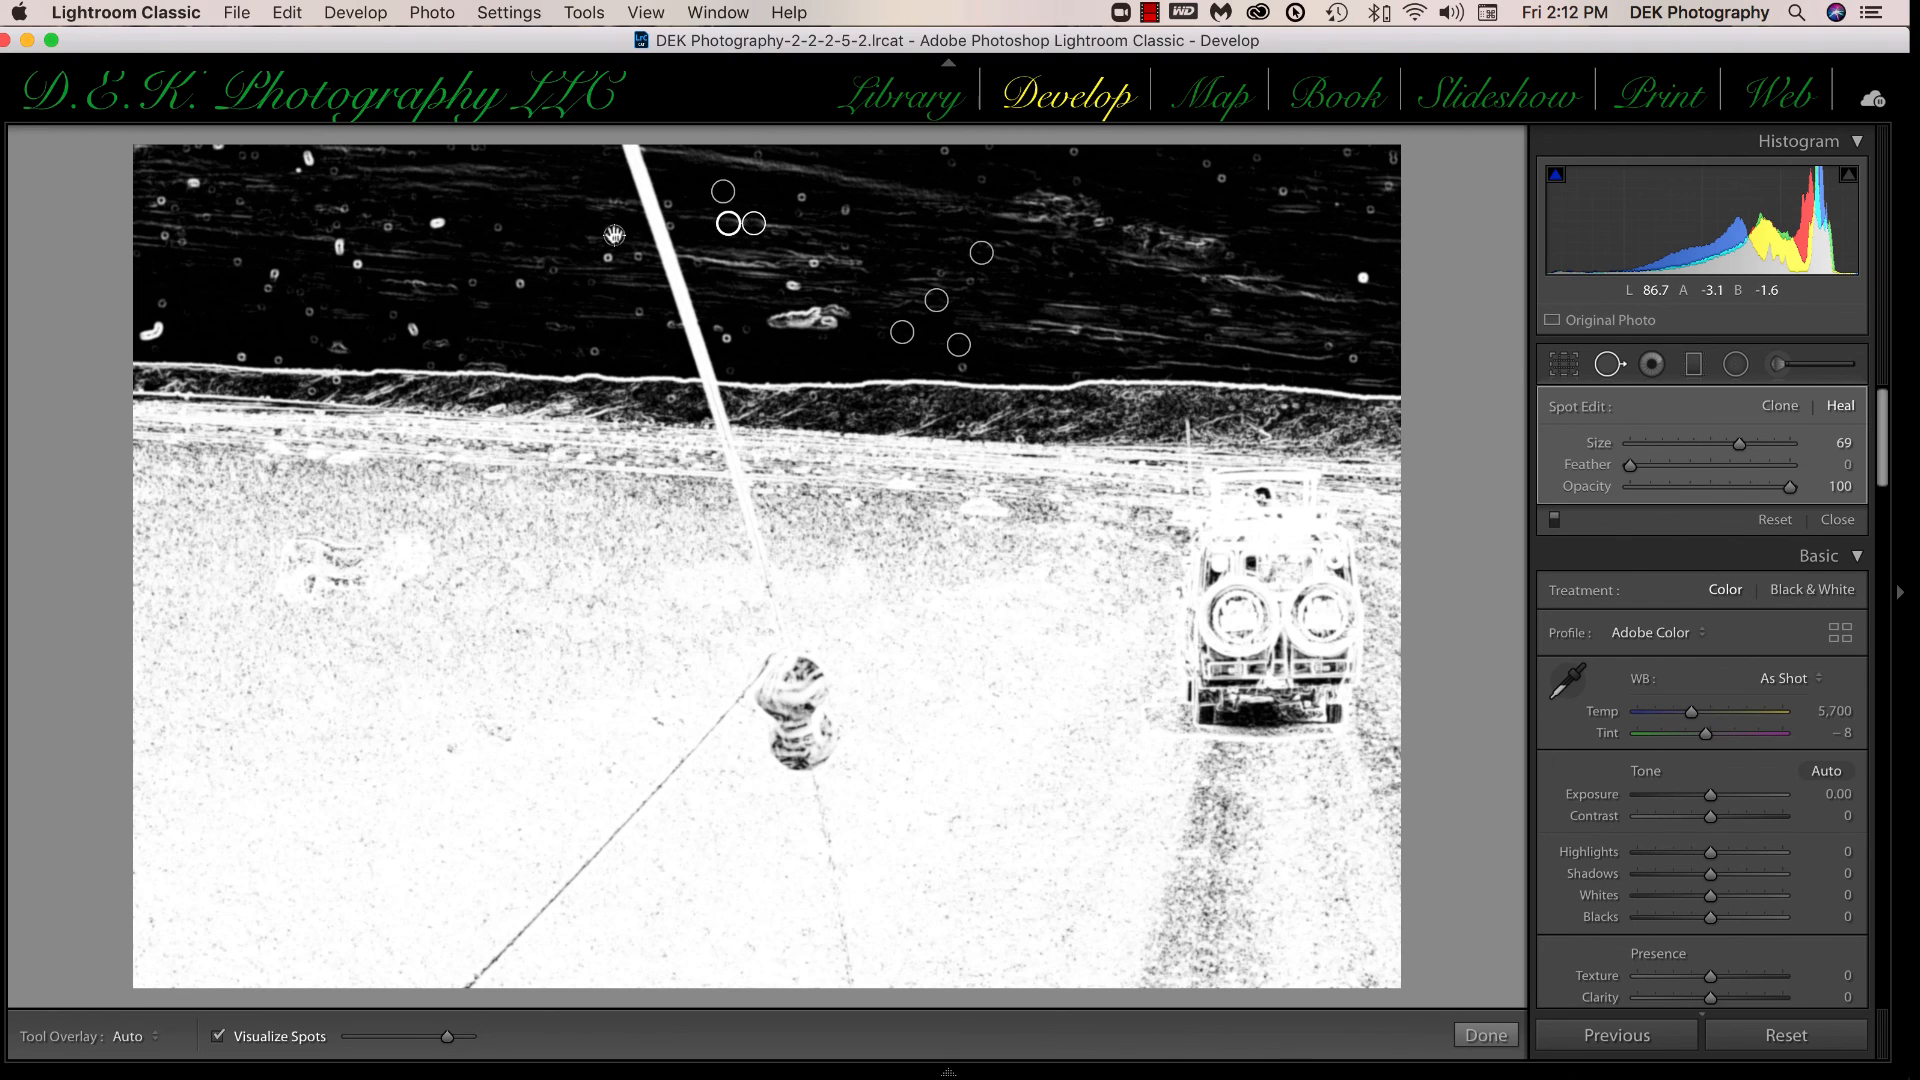
{"action": "left_click", "coordinate": [600, 224]}
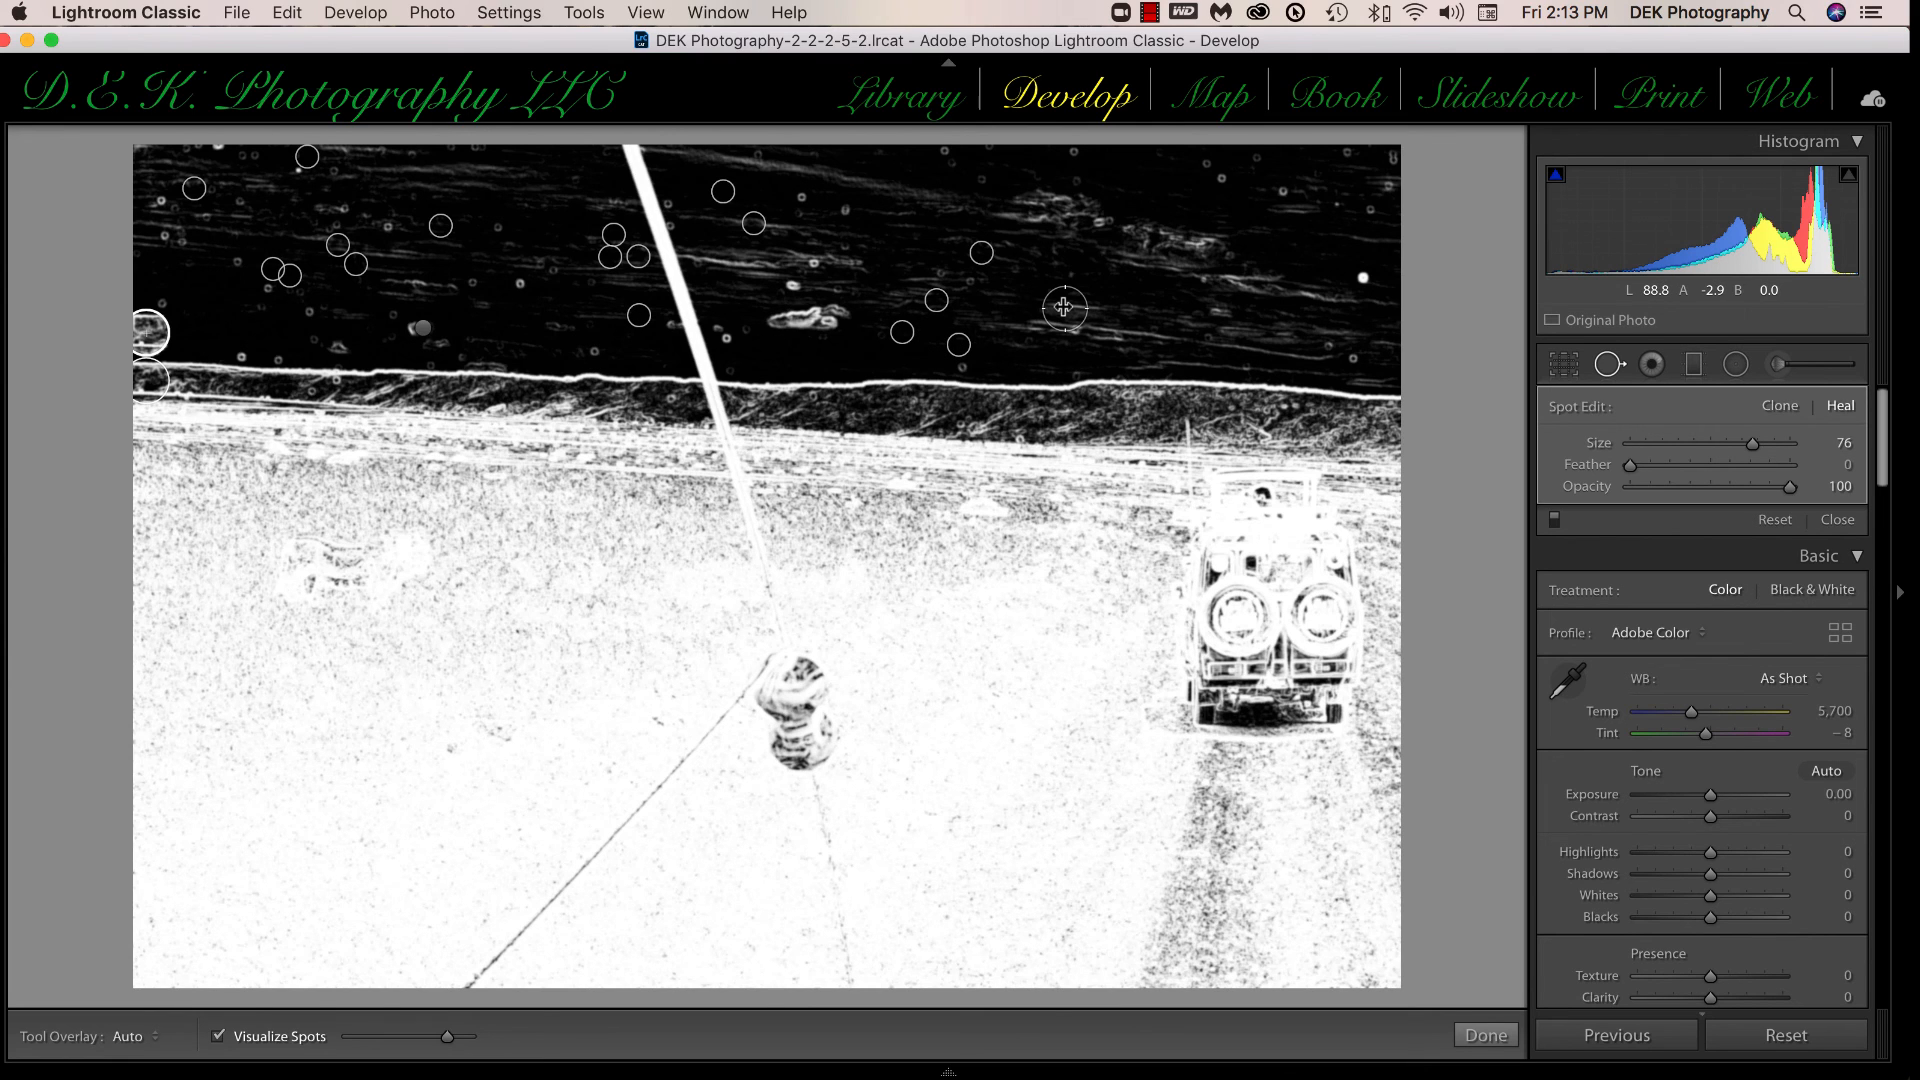
{"action": "left_click", "coordinate": [220, 1036]}
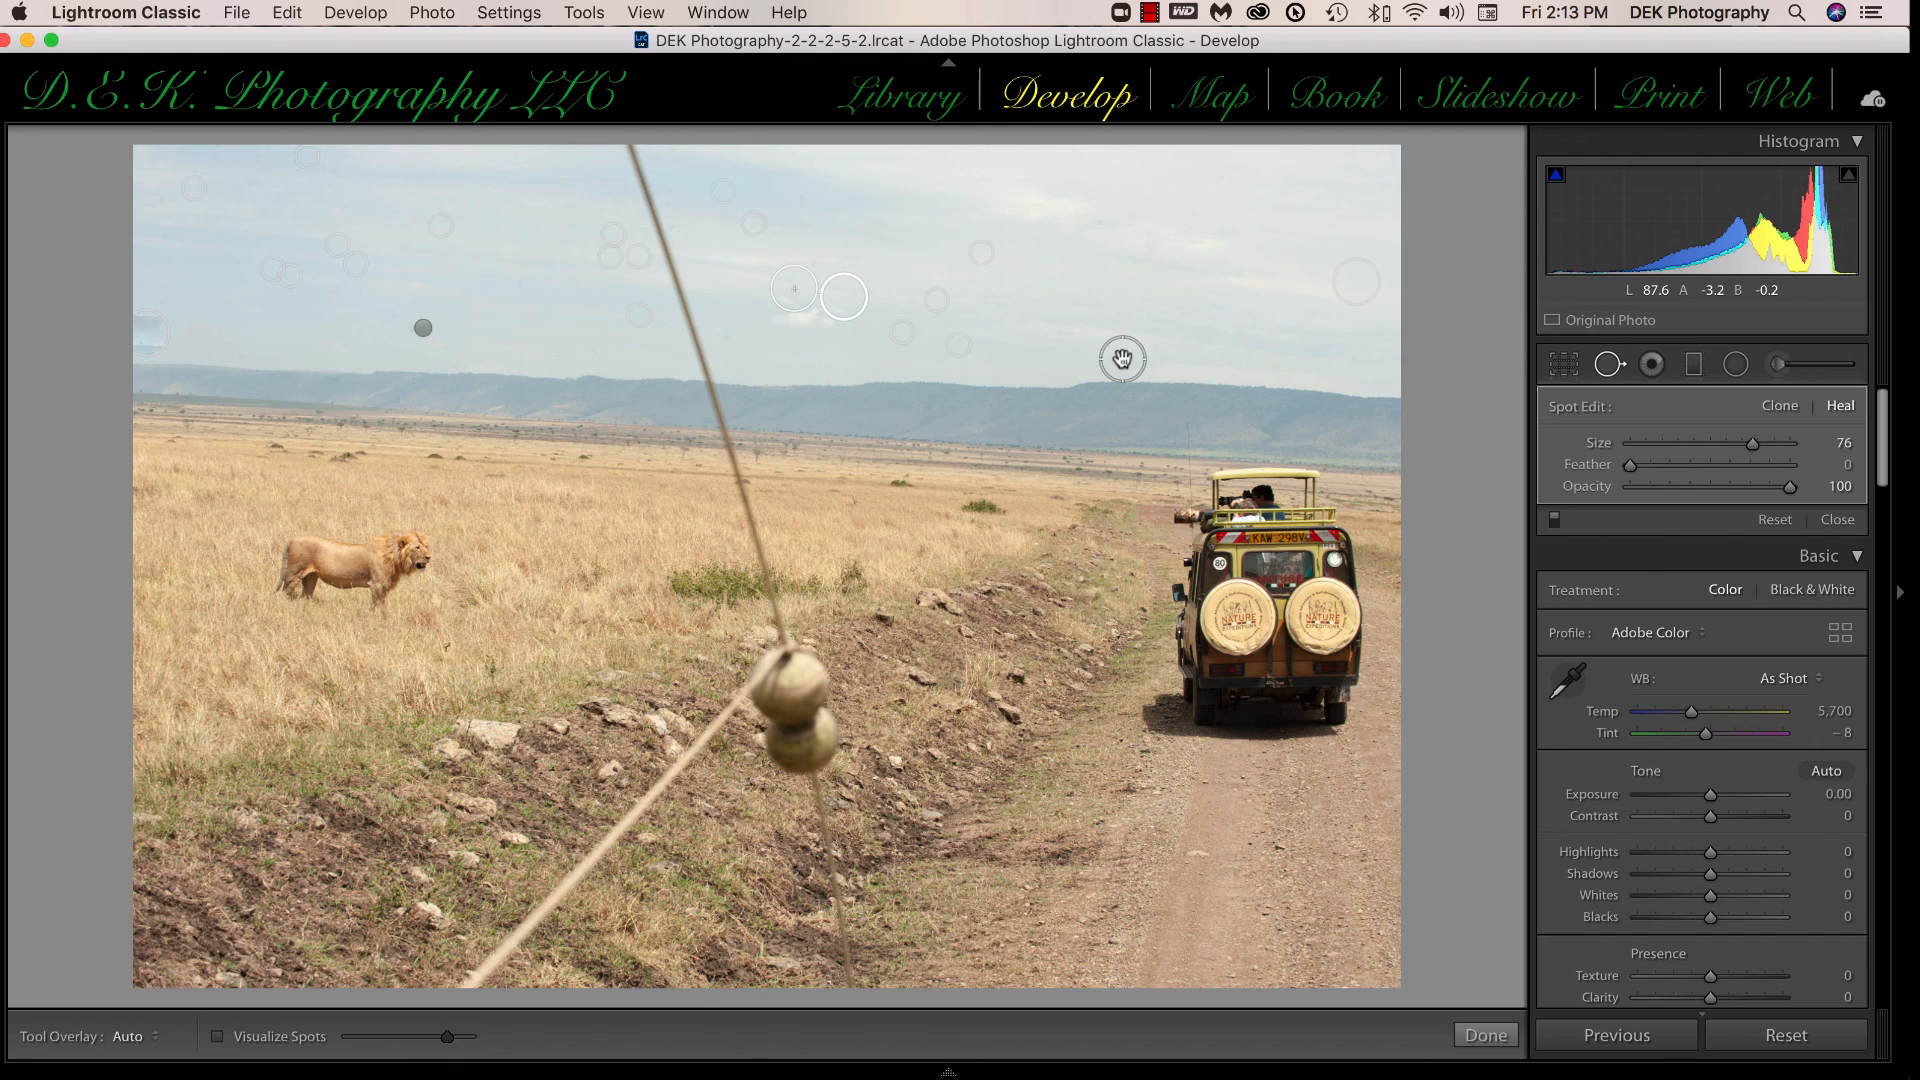
Hide and show overlays, then paint a heal stroke along the wire above the balls.
{"action": "key", "text": "h"}
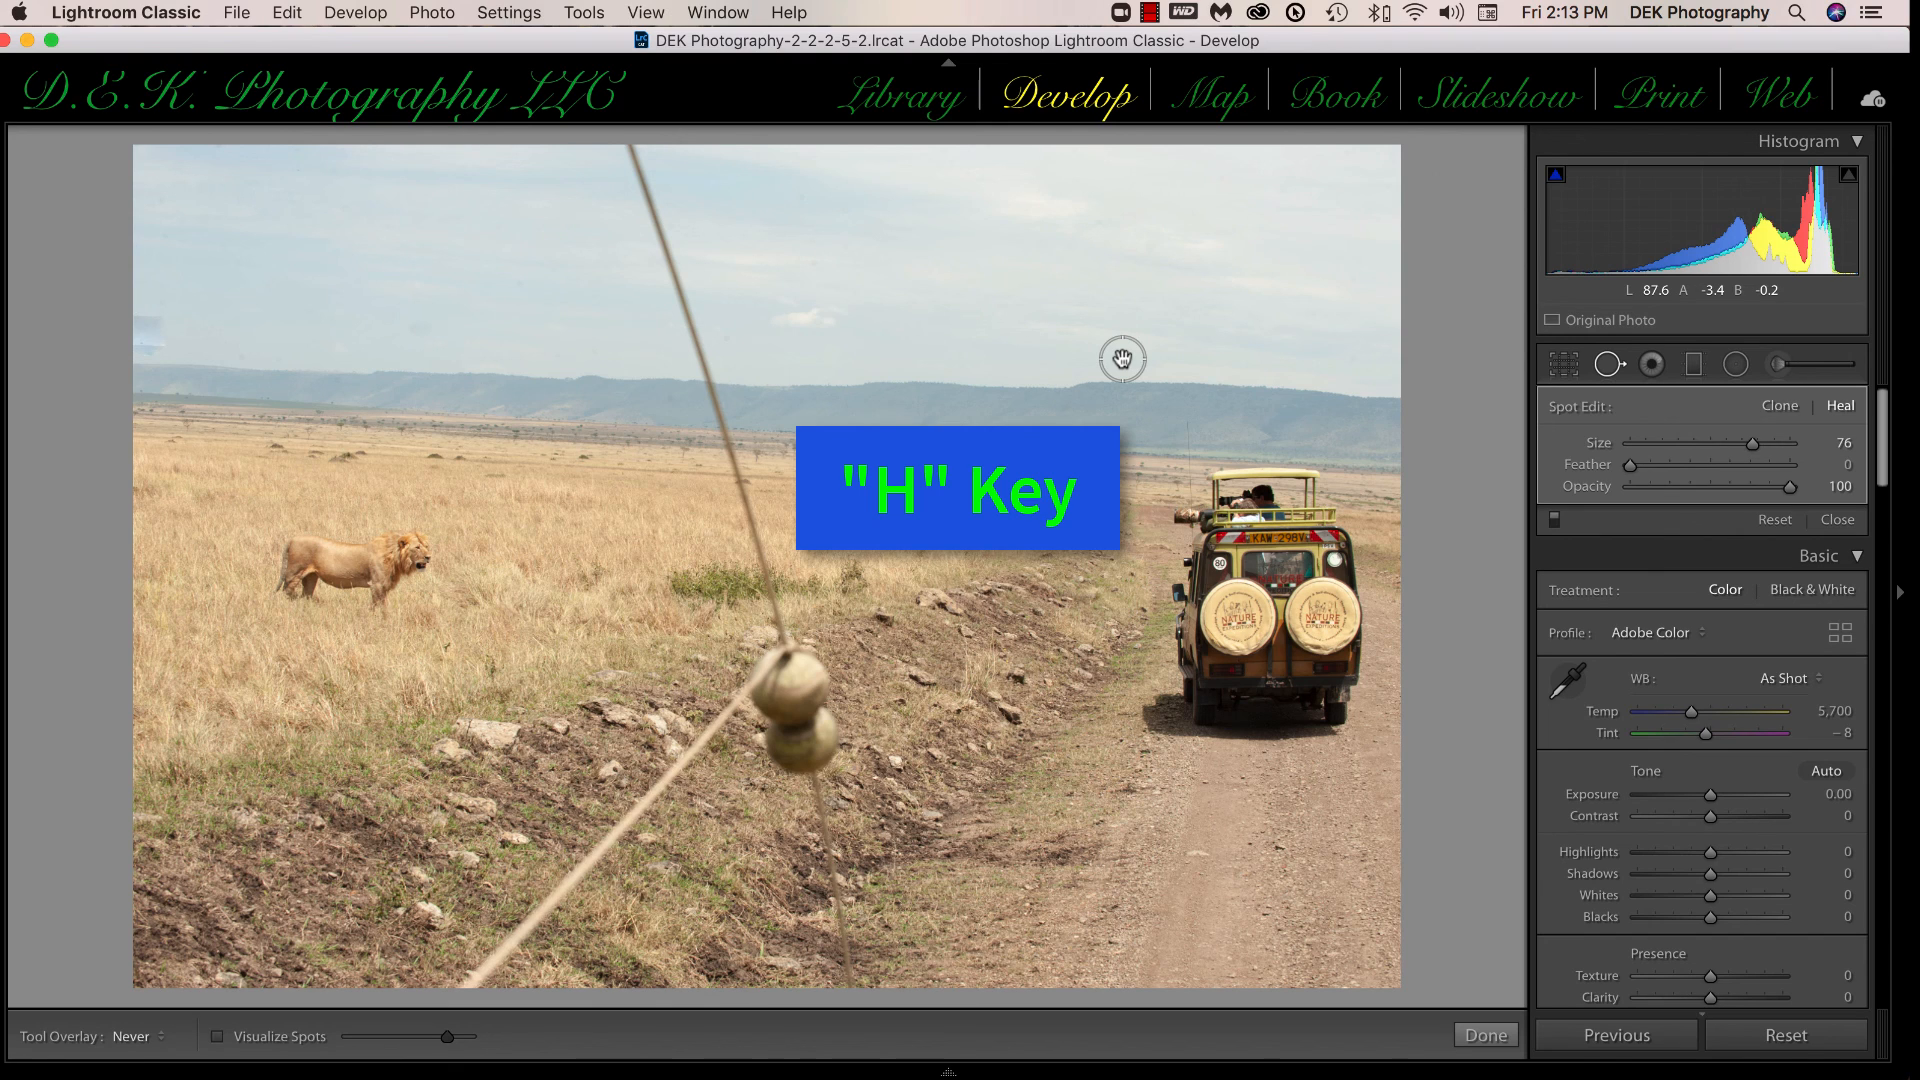
{"action": "key", "text": "h"}
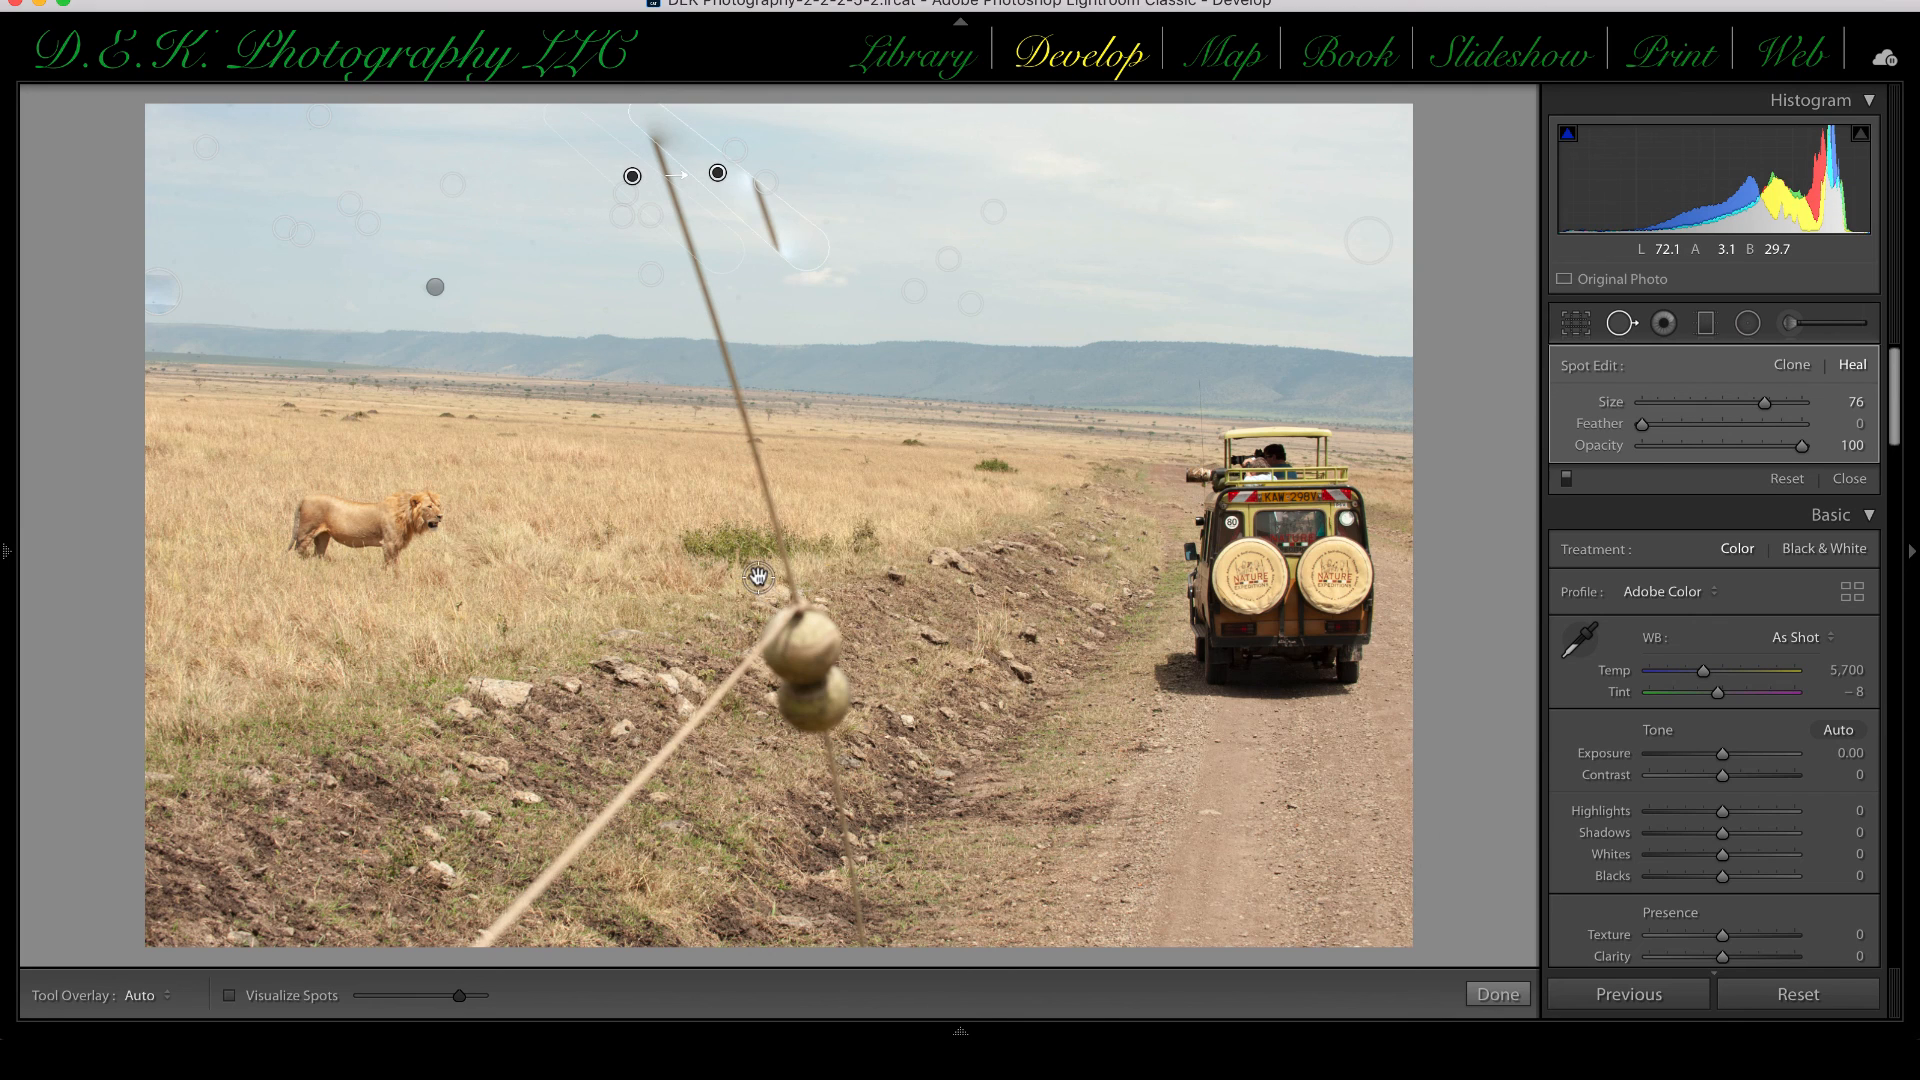
{"action": "left_click_drag", "start_coordinate": [631, 174], "coordinate": [529, 327]}
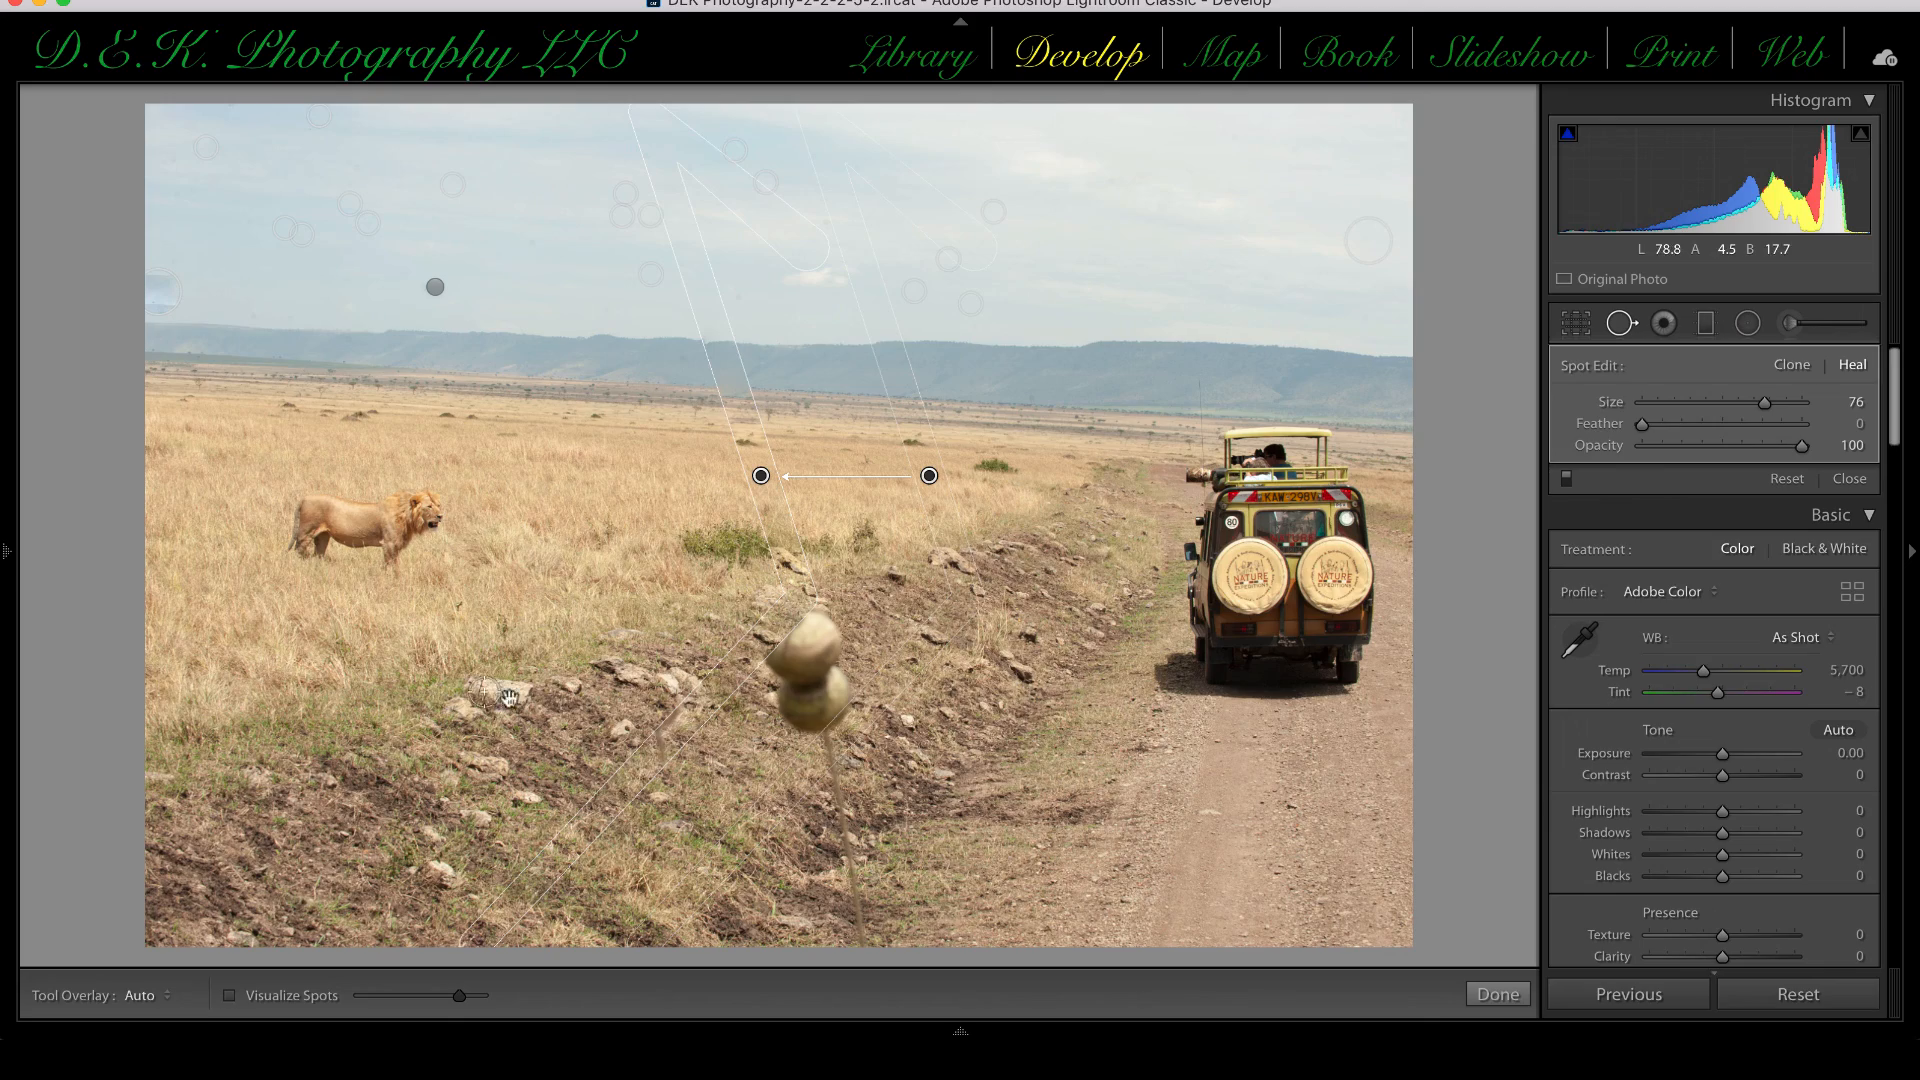
{"action": "mouse_move", "coordinate": [904, 389]}
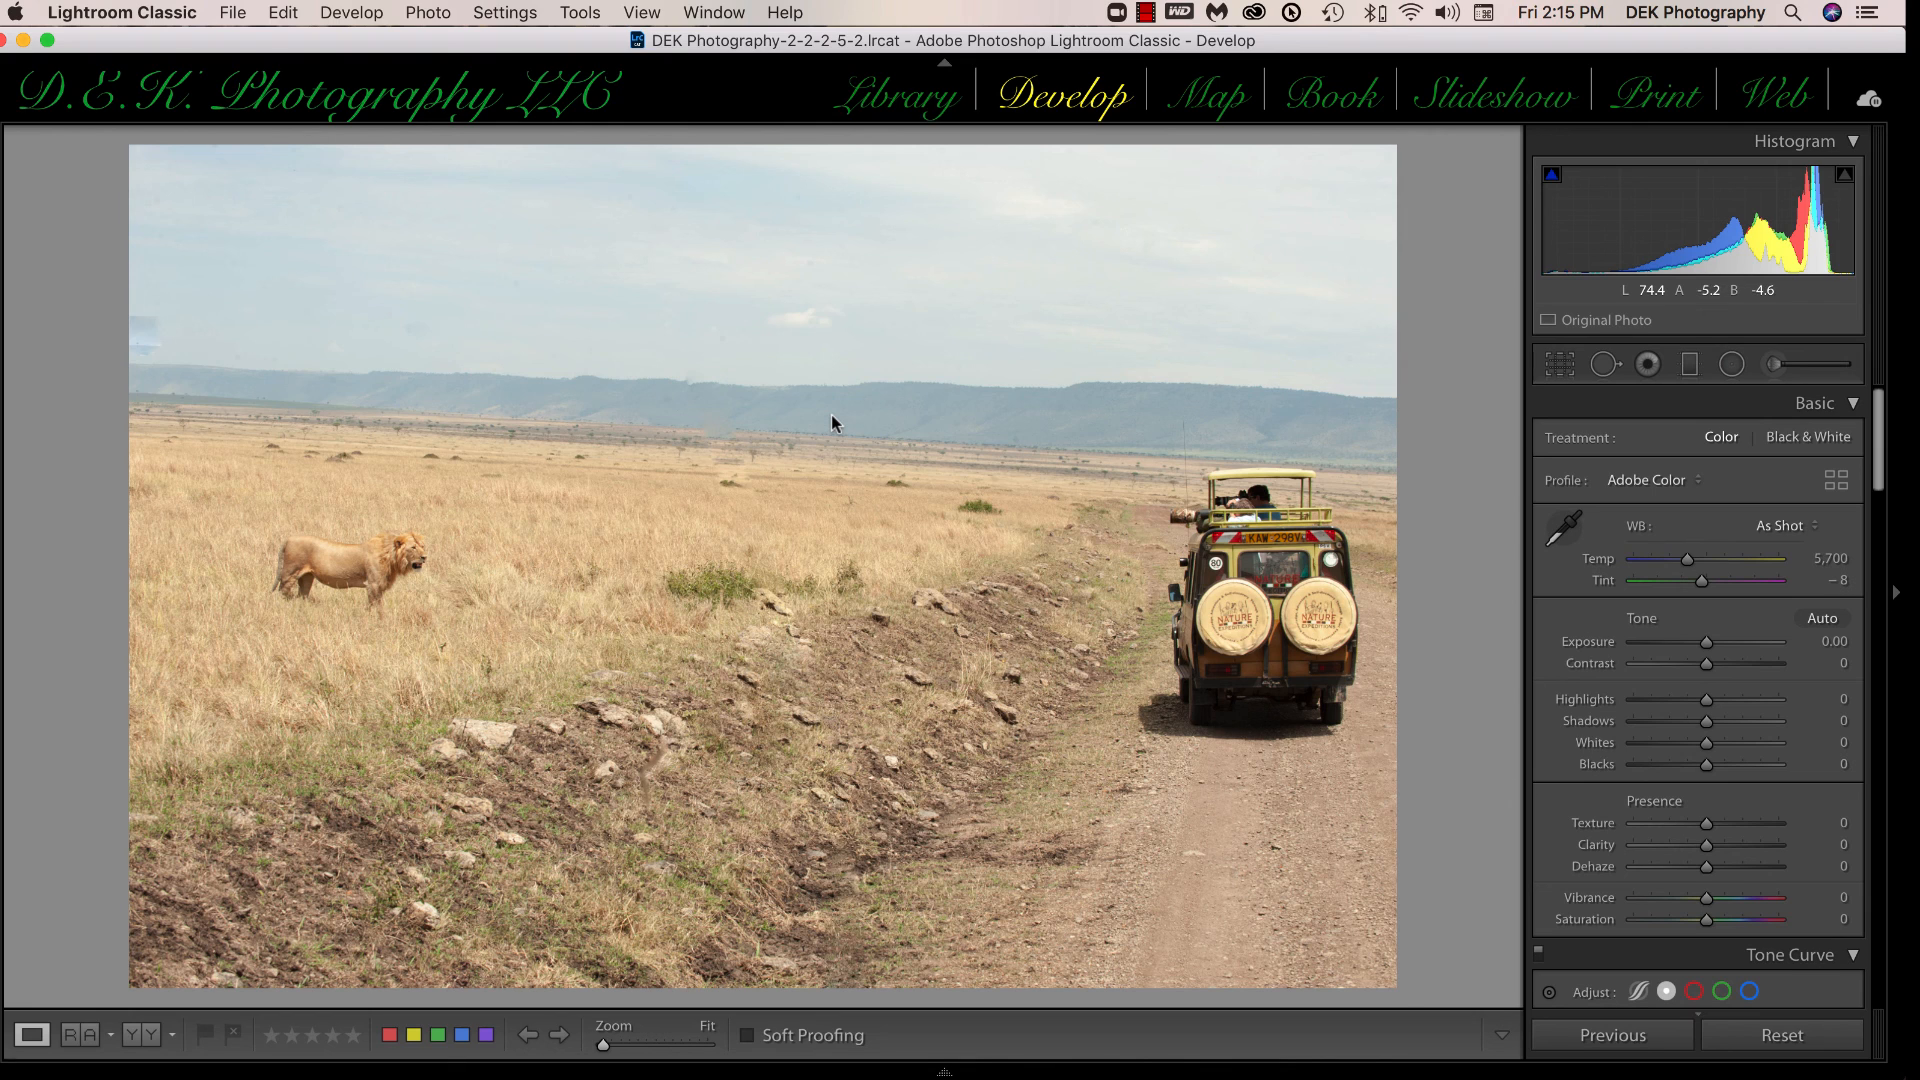
Reopen Spot Removal on the cleaned photo to start cloning.
{"action": "left_click", "coordinate": [1605, 364]}
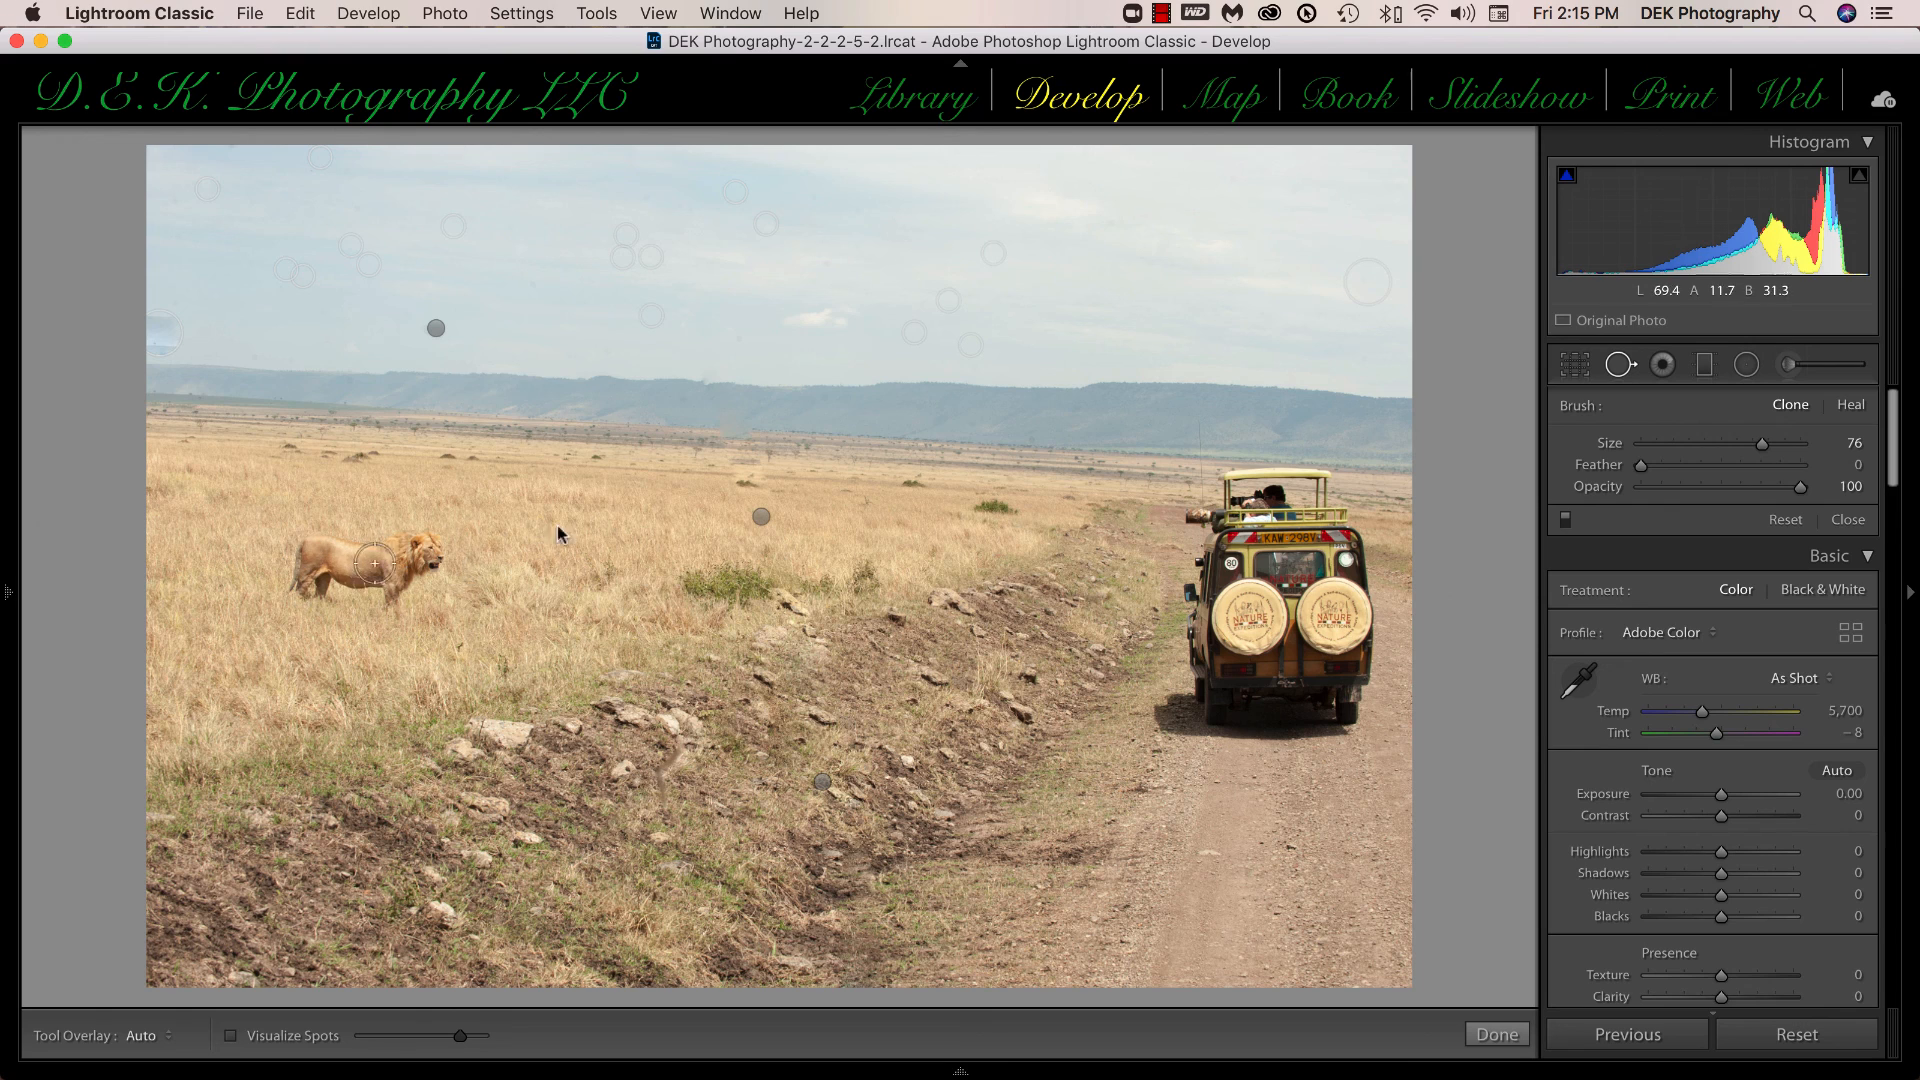
Clone the lion to a spot nearer the truck and paint over its original position.
{"action": "left_click", "coordinate": [404, 572]}
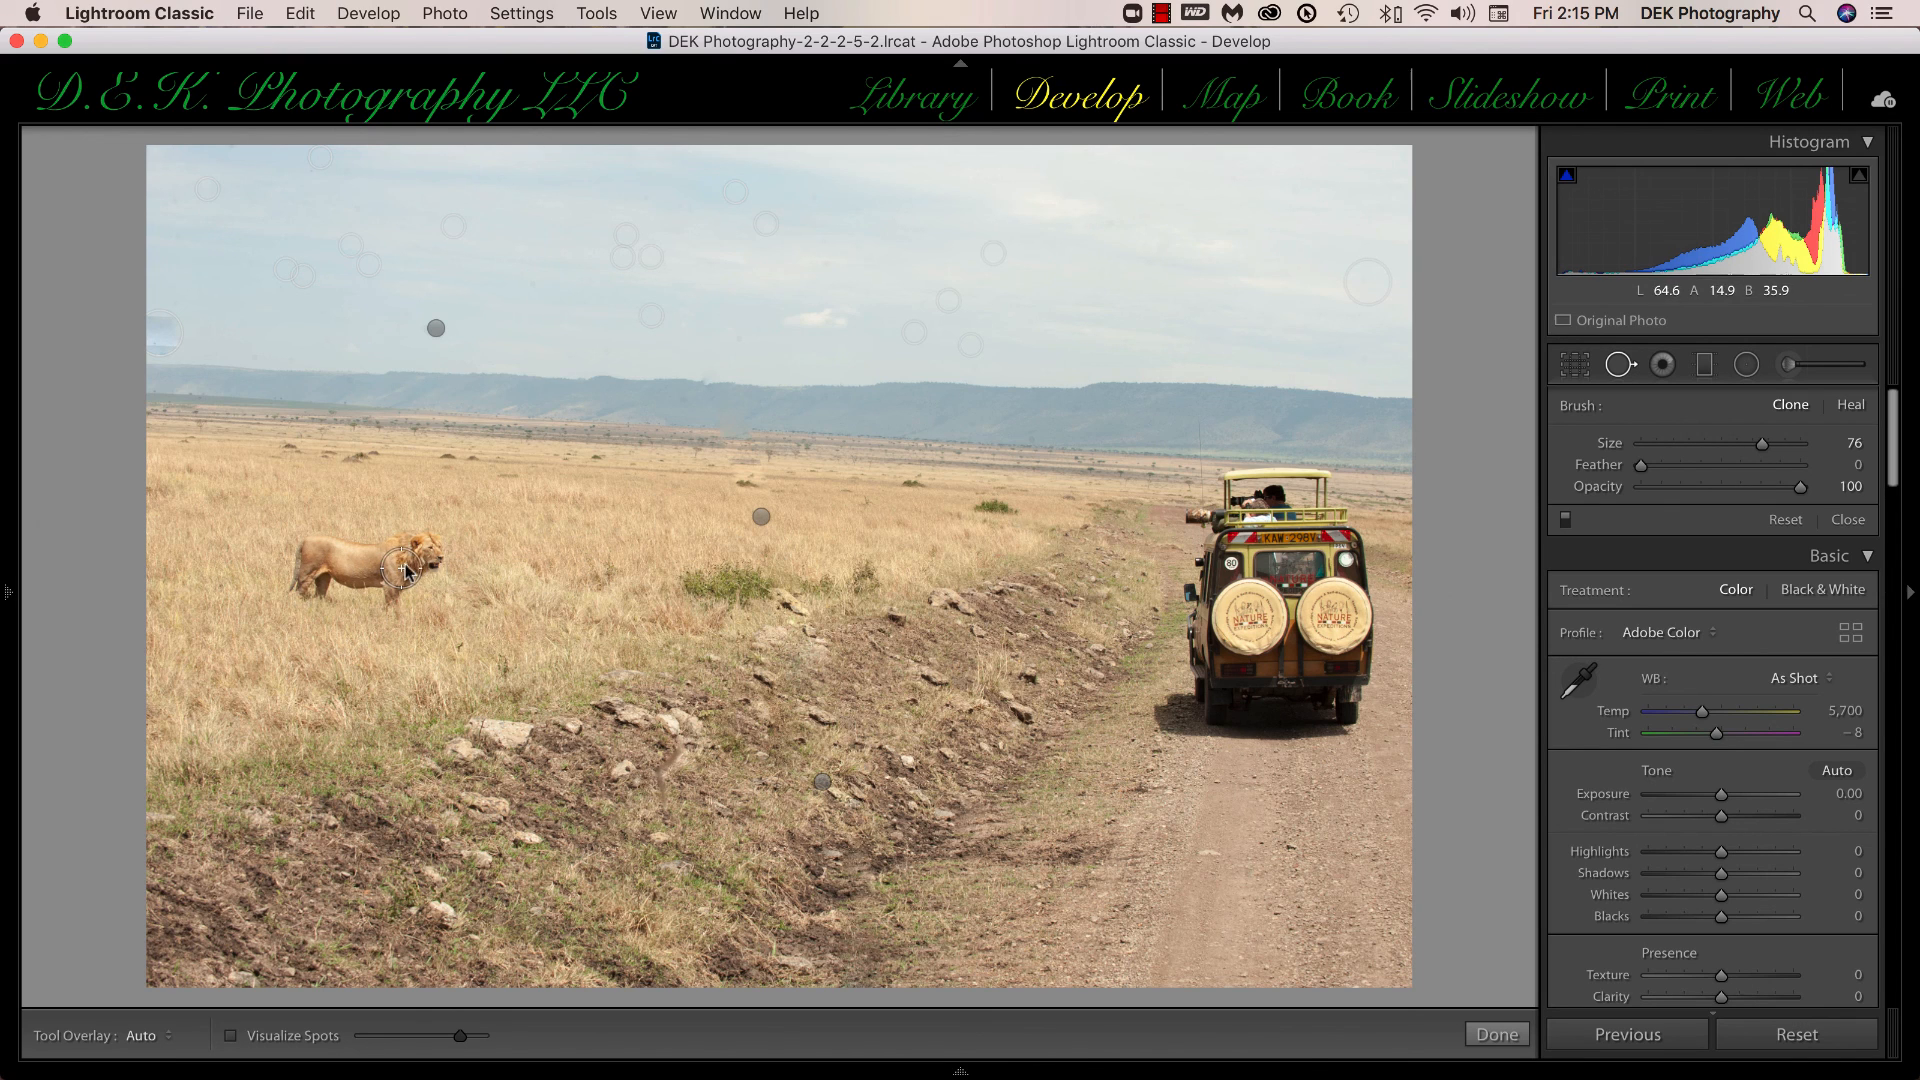
{"action": "left_click", "coordinate": [408, 566]}
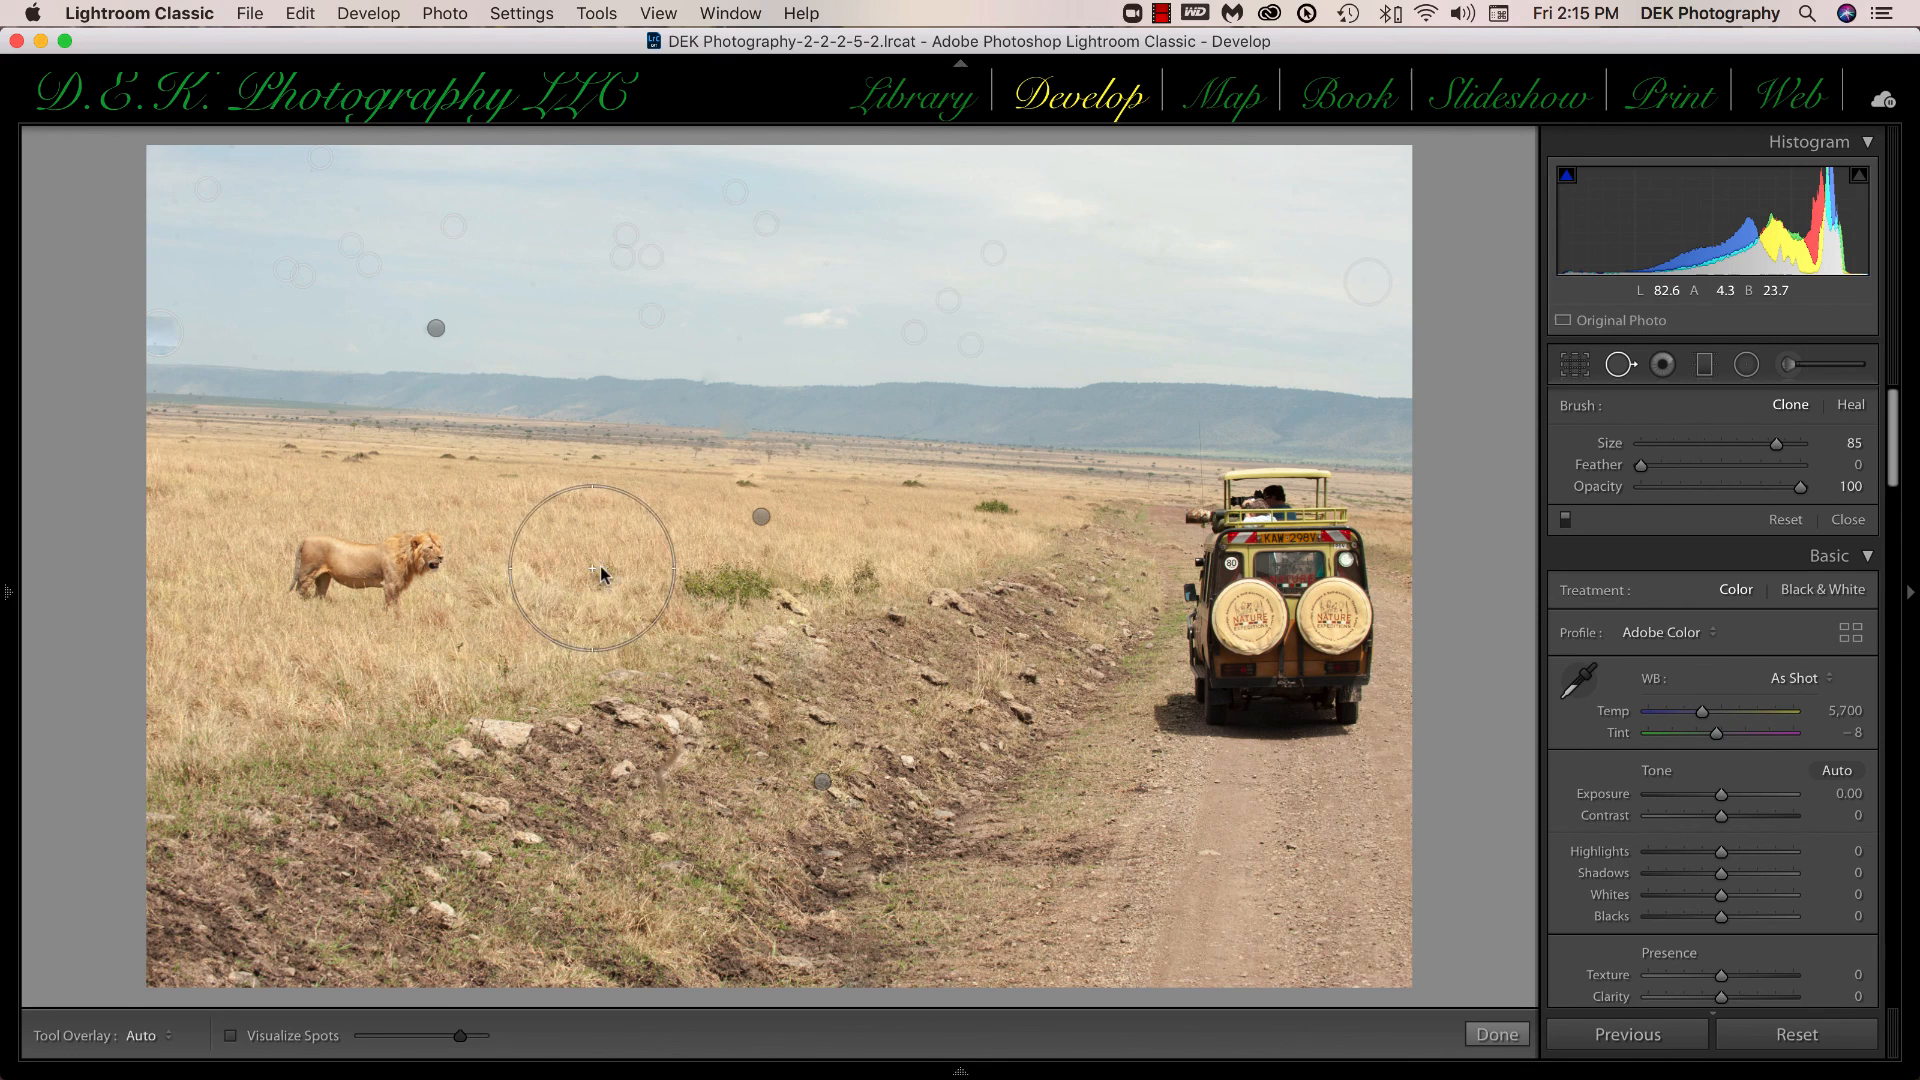
{"action": "left_click", "coordinate": [594, 563]}
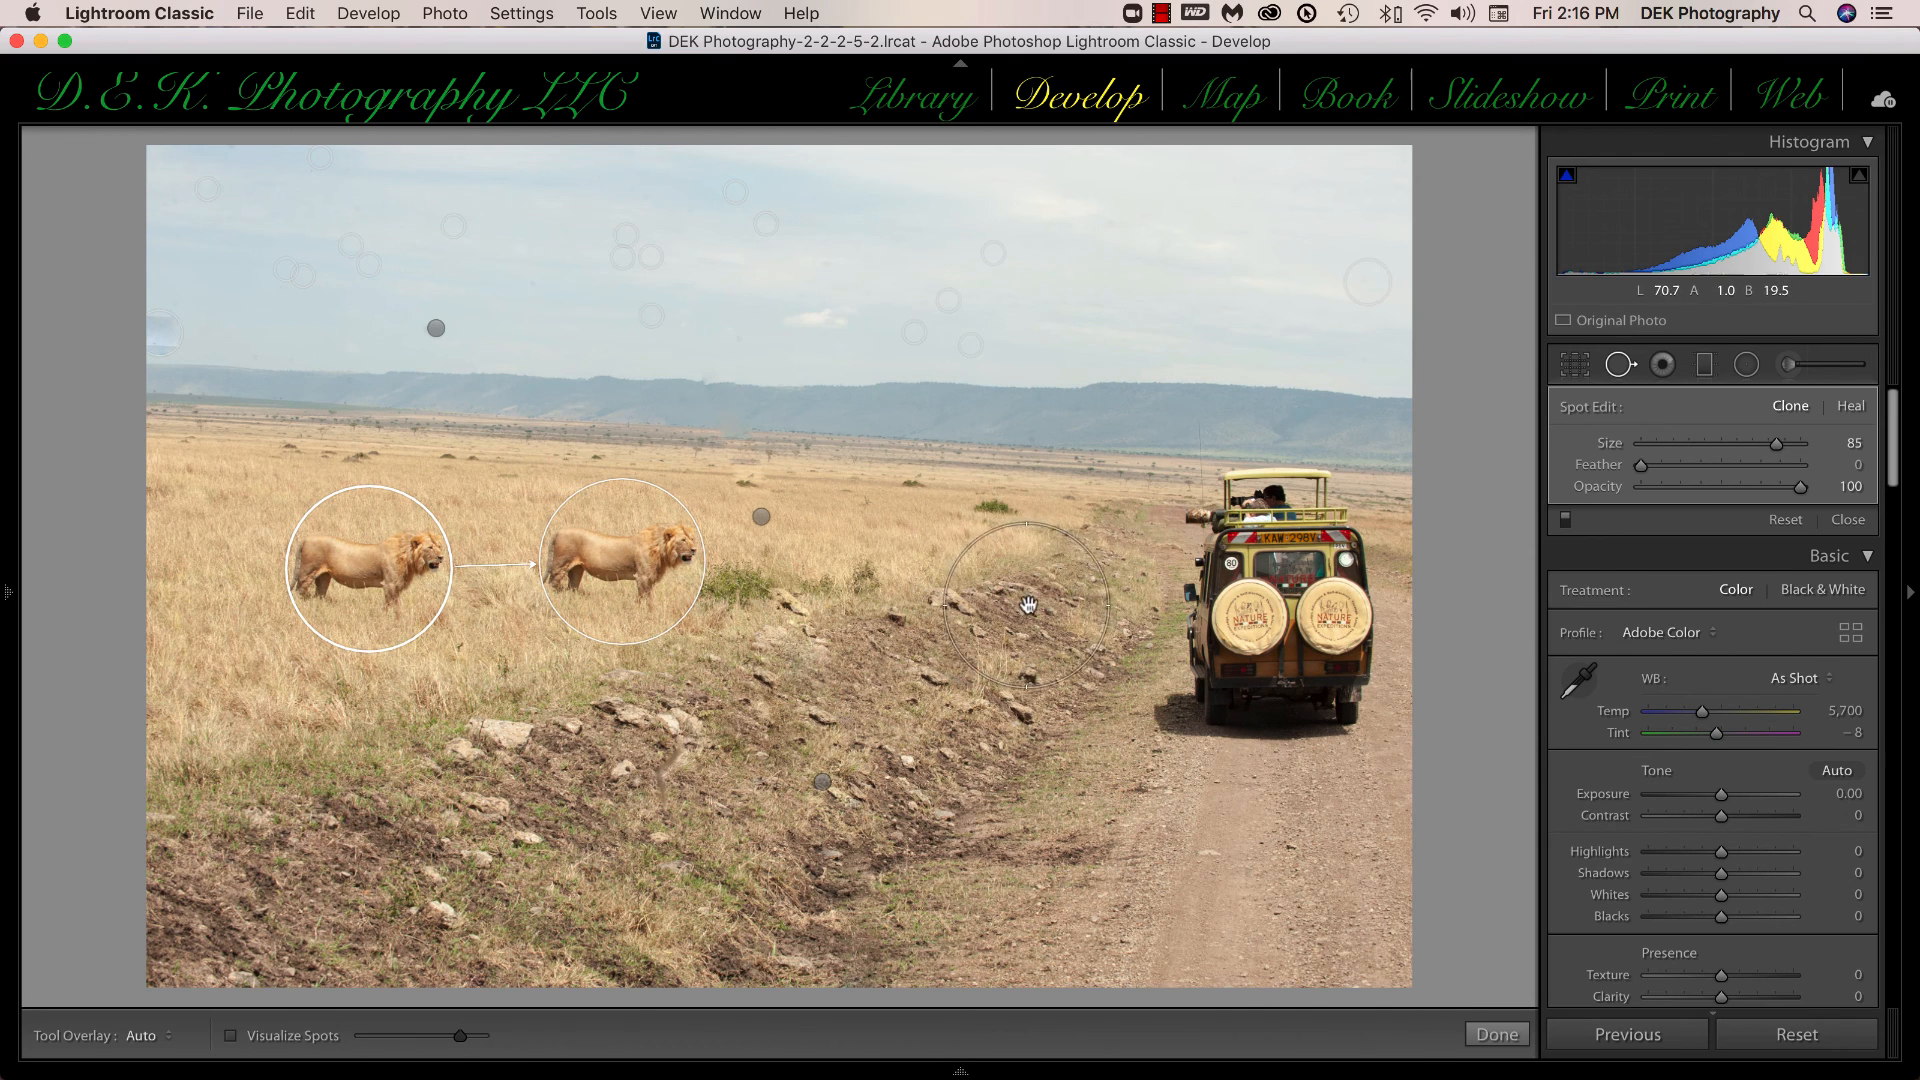
{"action": "left_click_drag", "start_coordinate": [1025, 602], "coordinate": [1035, 622]}
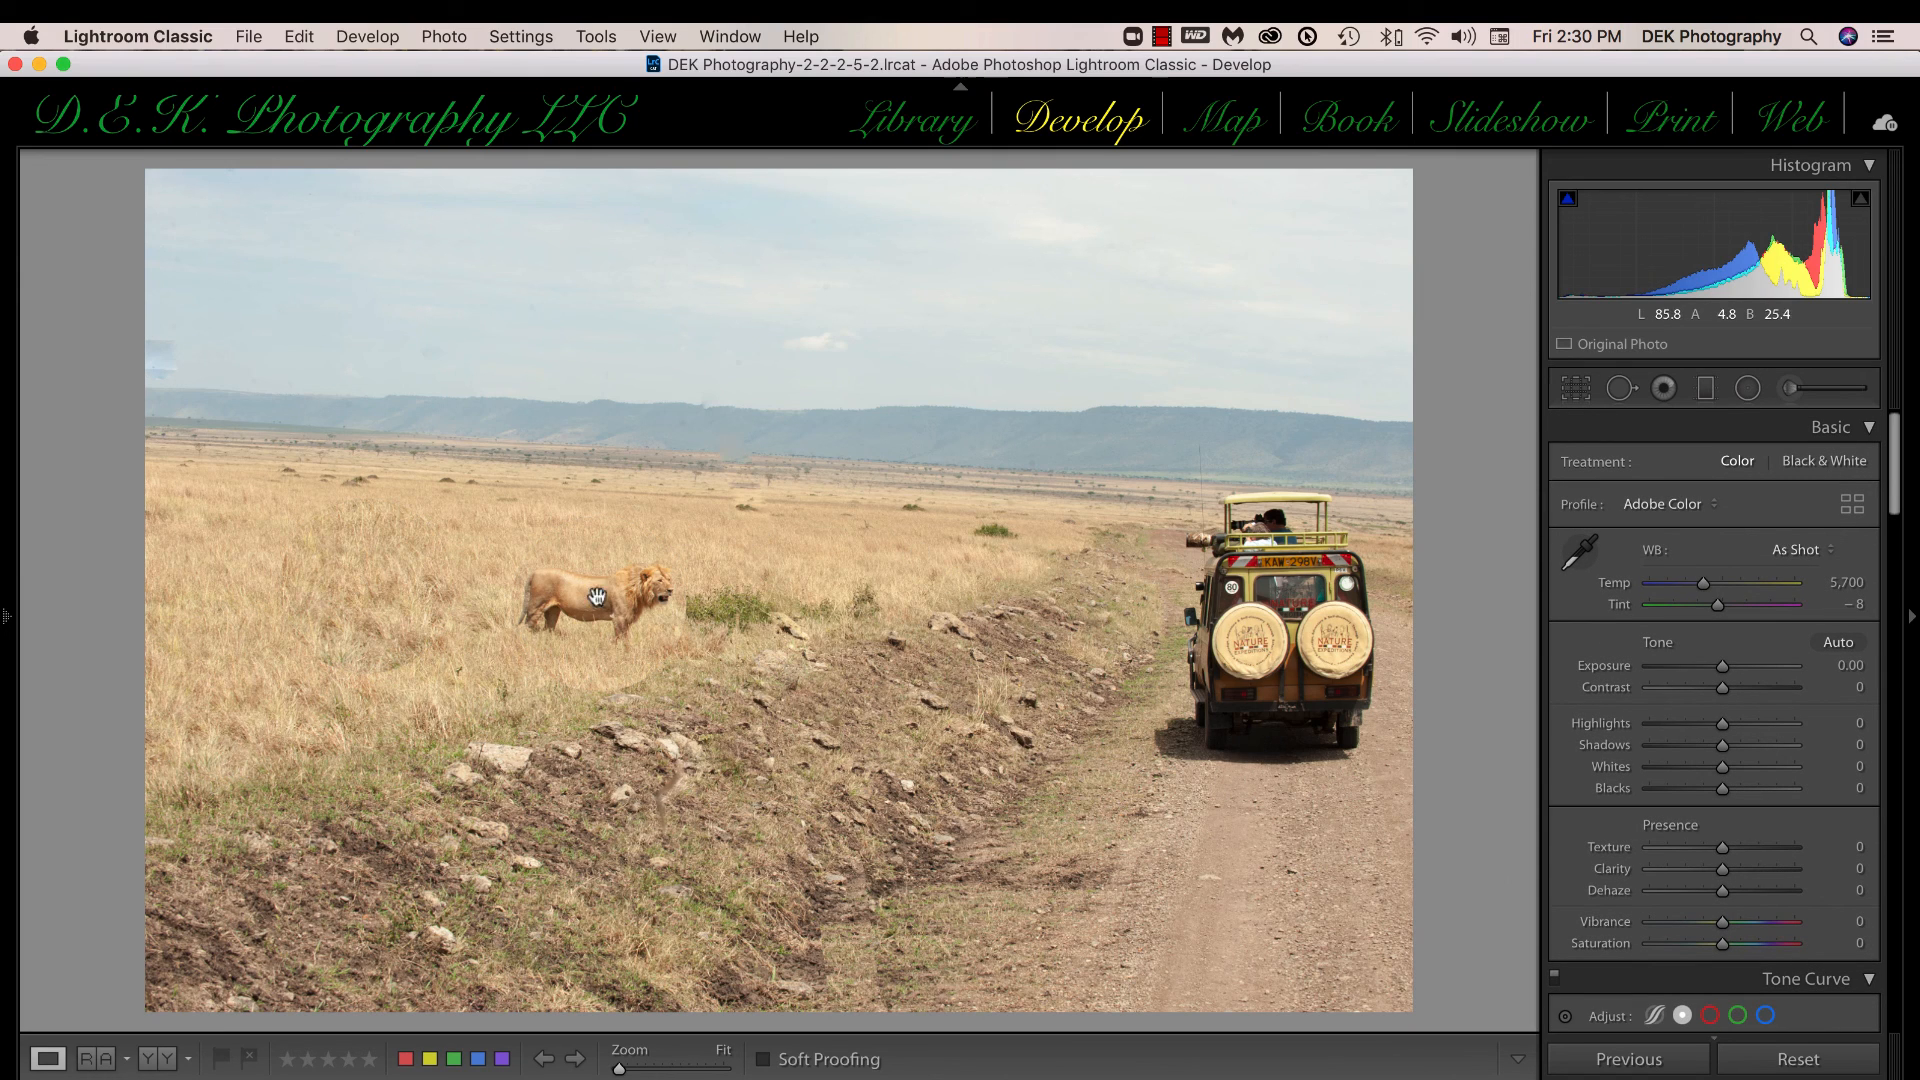
{"action": "mouse_move", "coordinate": [841, 535]}
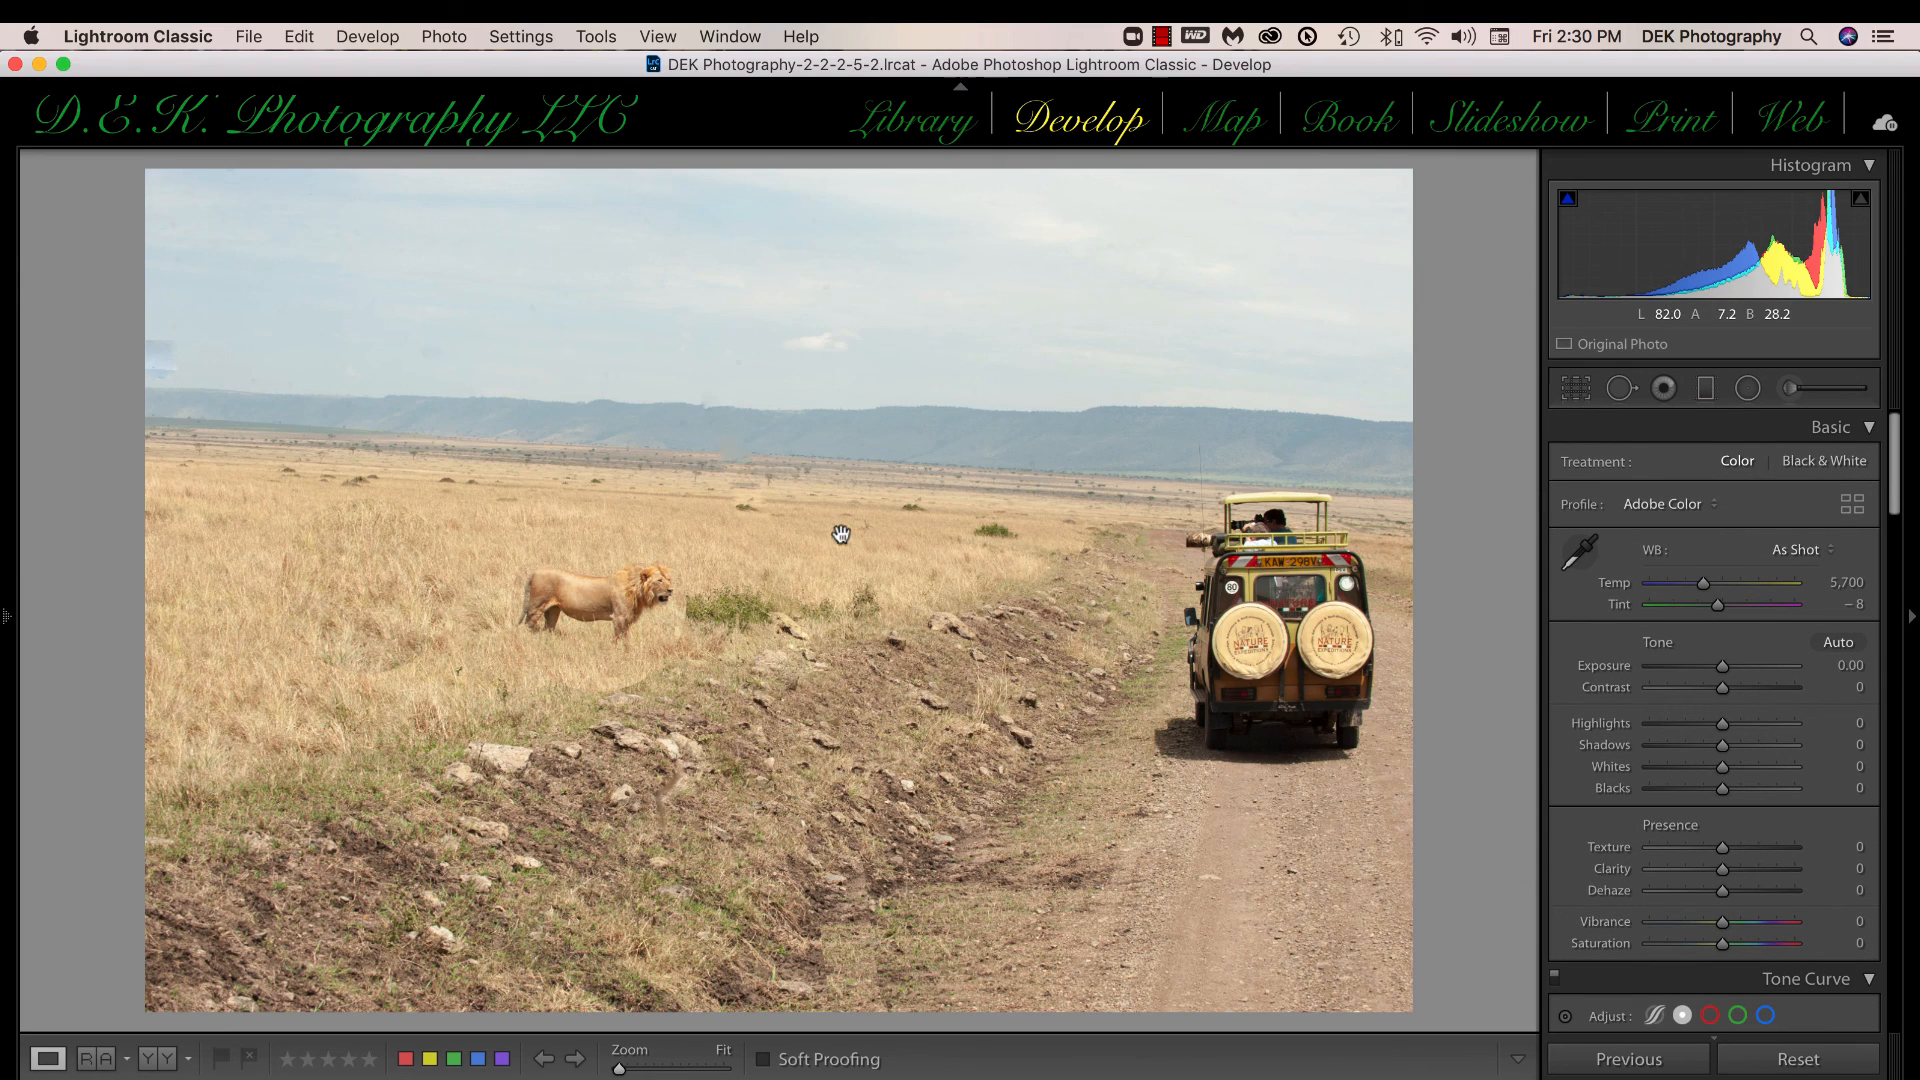
{"action": "mouse_move", "coordinate": [1016, 934]}
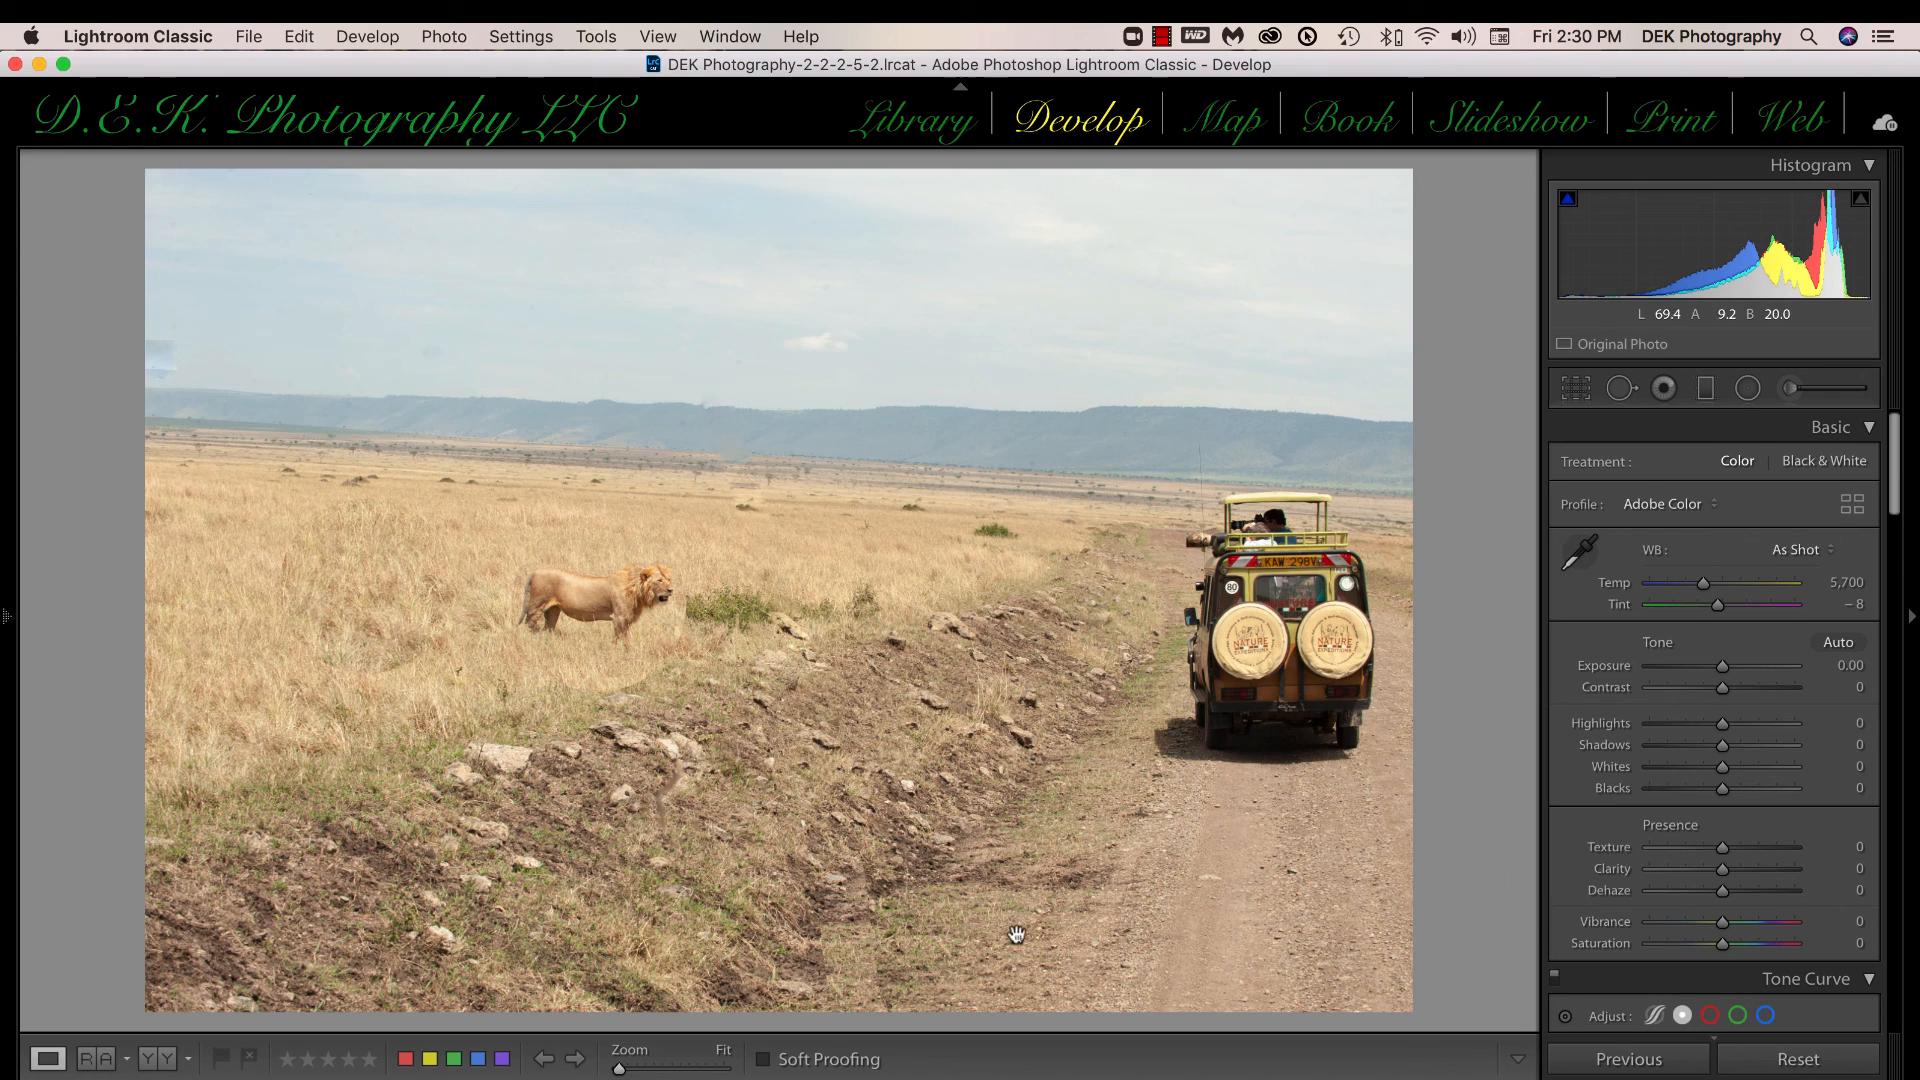
{"action": "mouse_move", "coordinate": [1047, 400]}
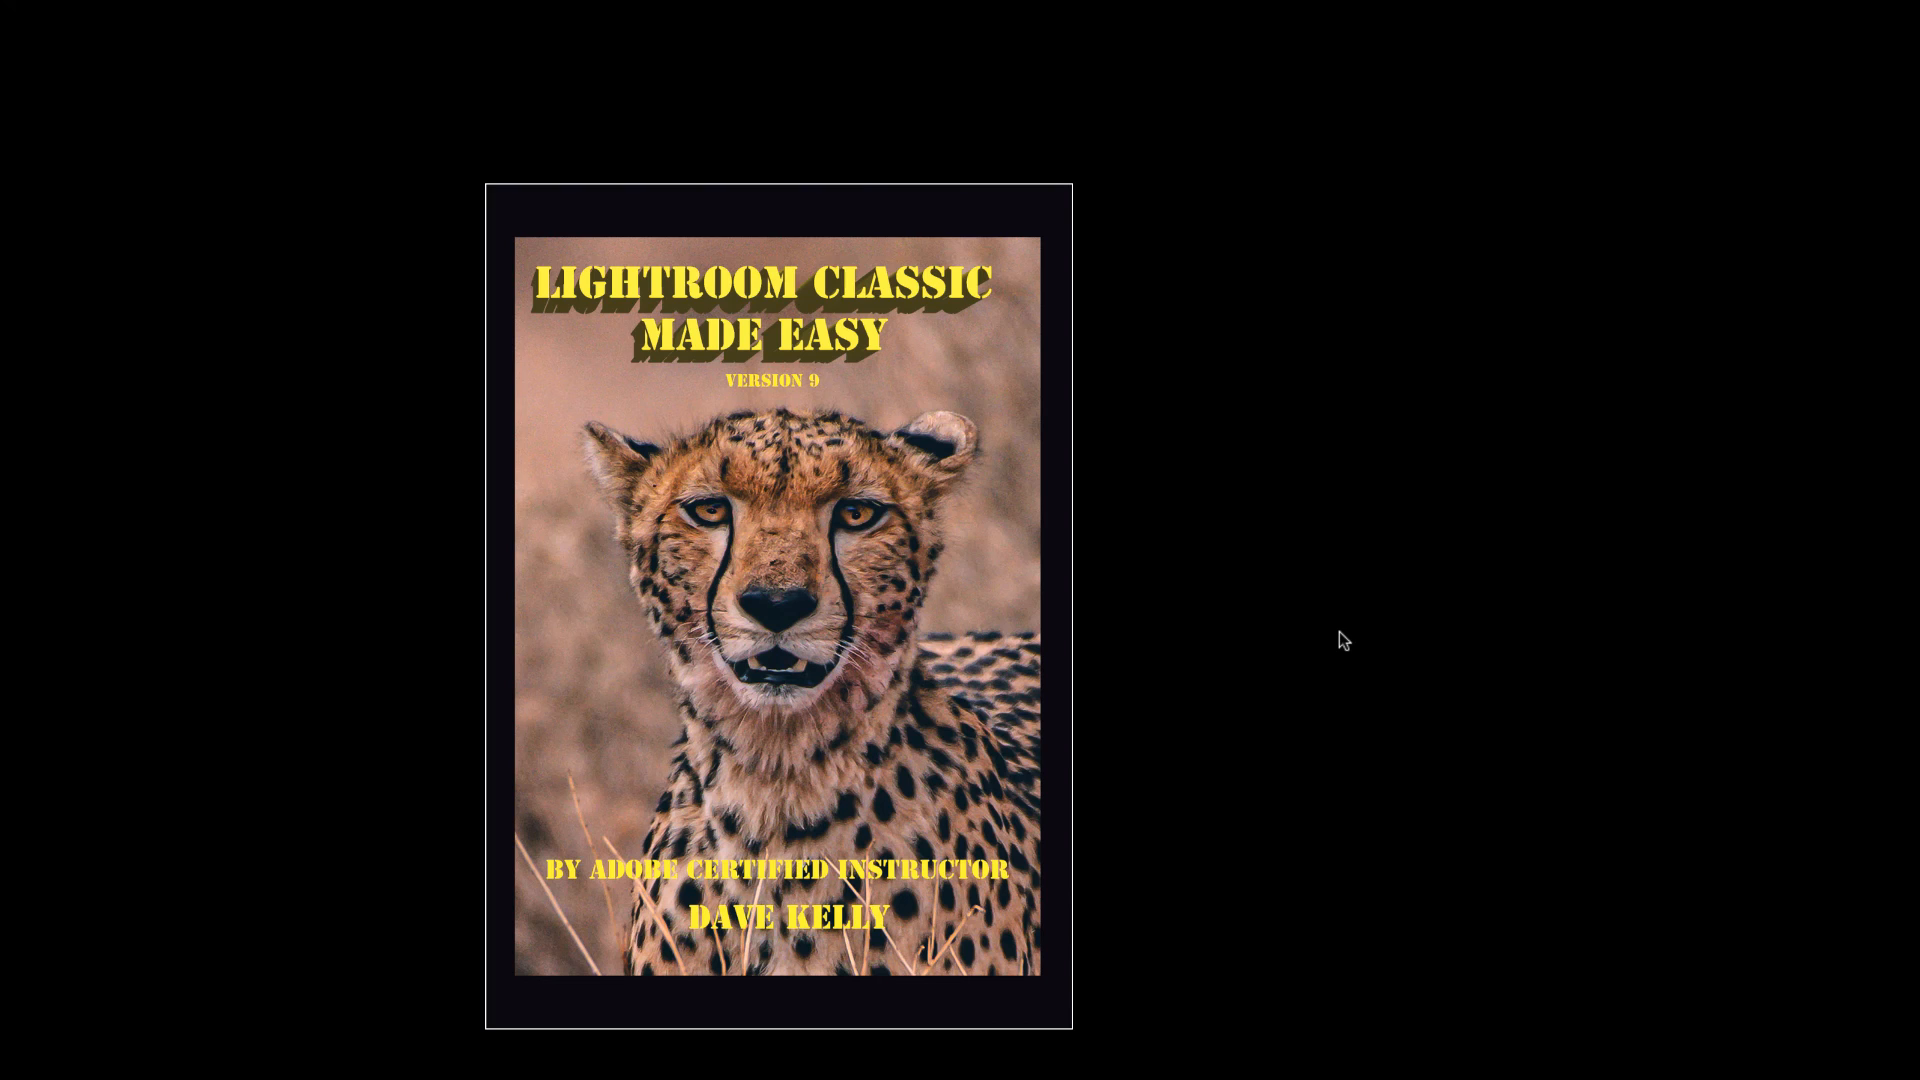
{"action": "mouse_move", "coordinate": [1369, 628]}
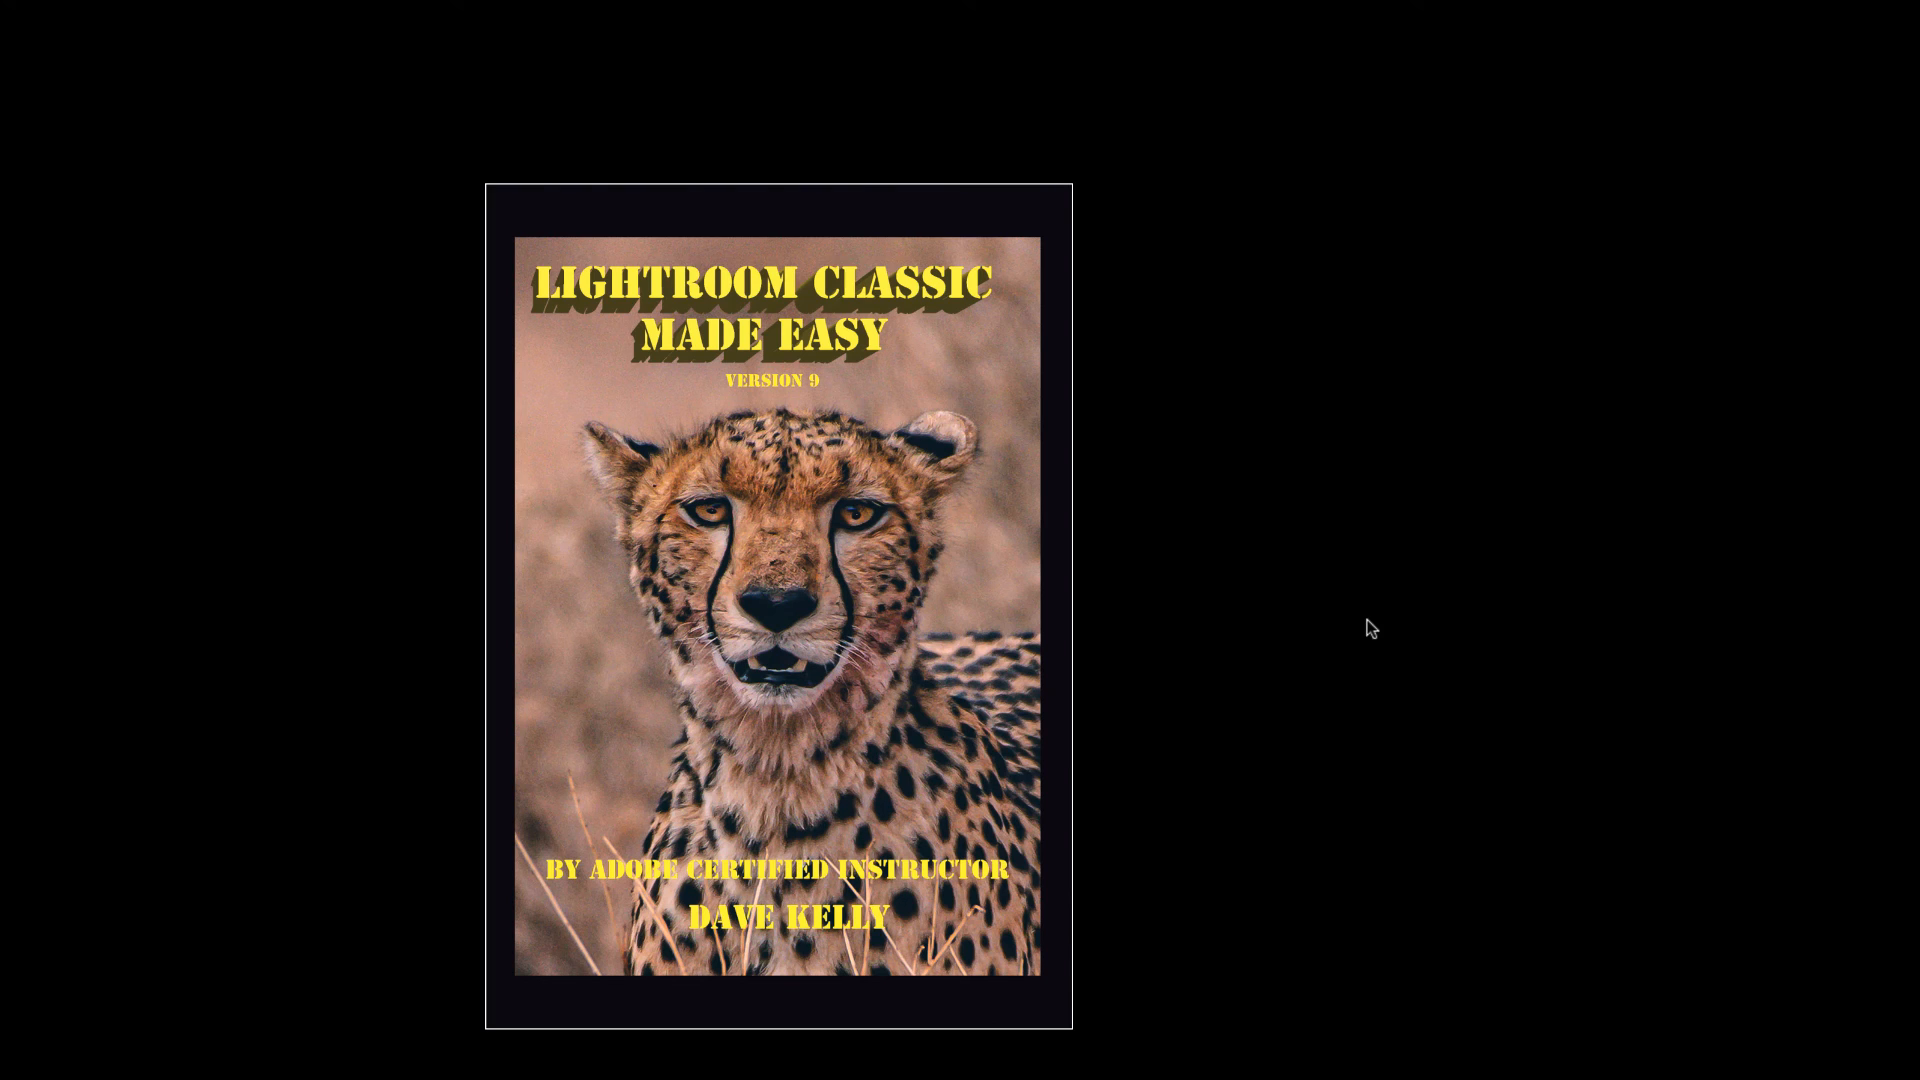
{"action": "mouse_move", "coordinate": [1498, 621]}
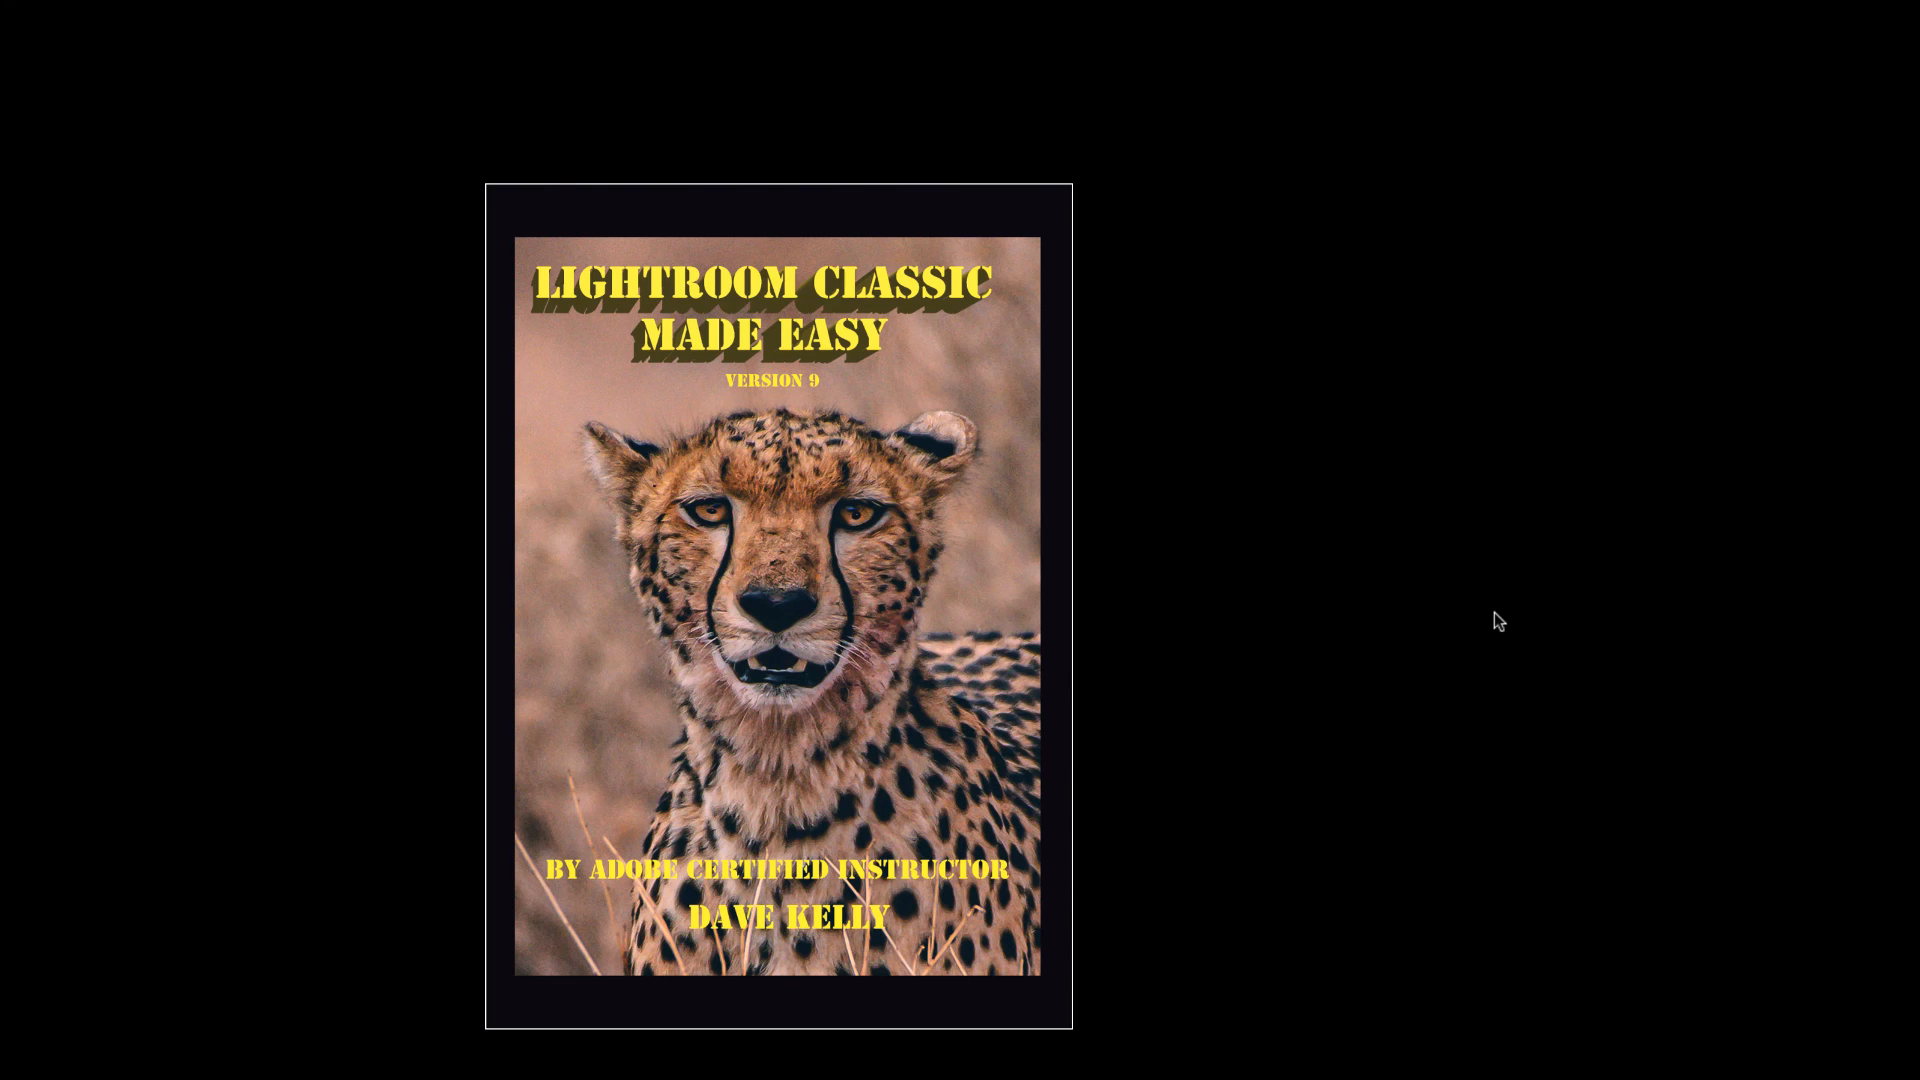